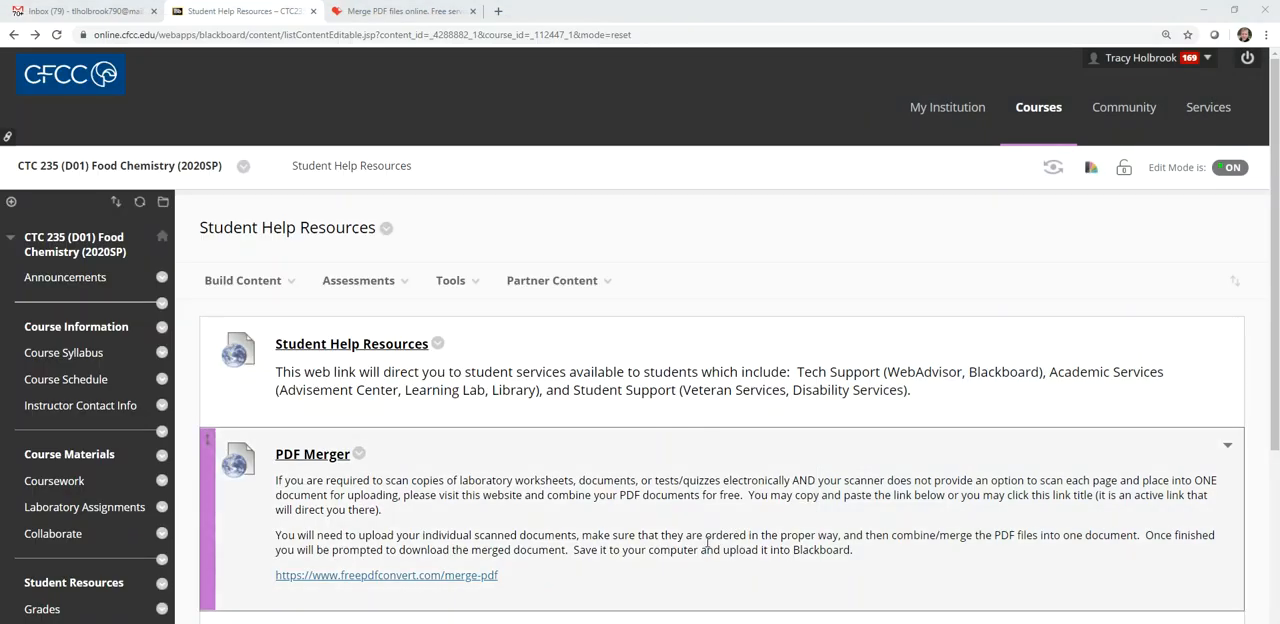
pyautogui.moveTo(397, 515)
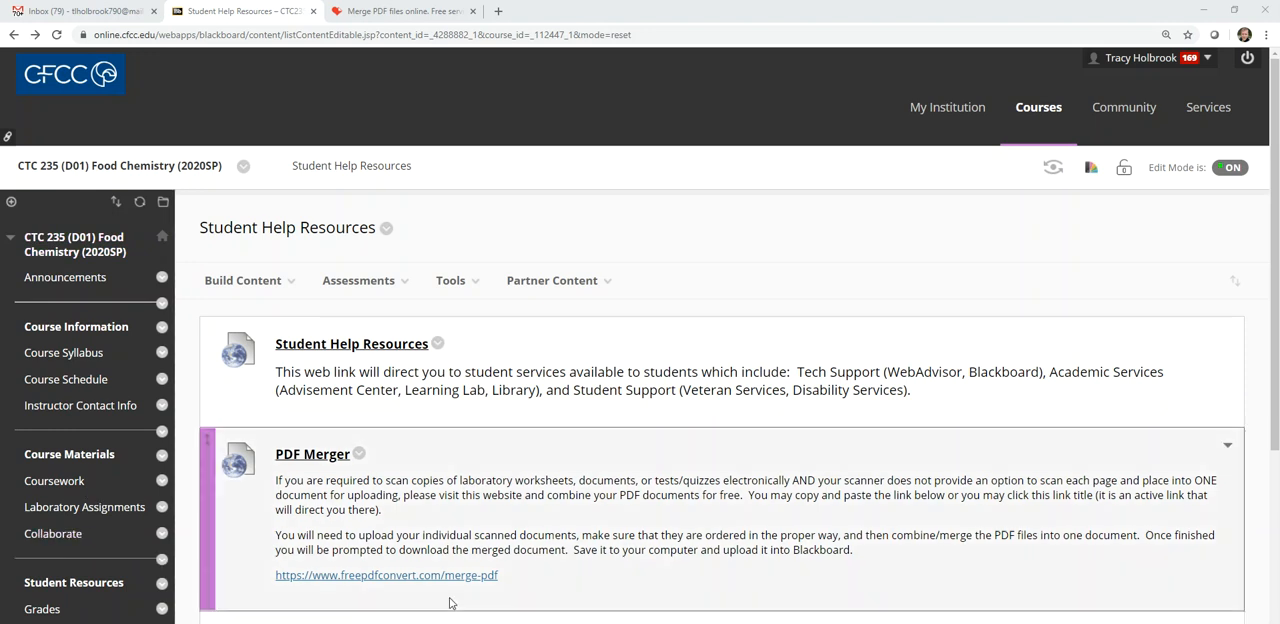
# Reopen Student Help Resources from the course menu and scroll down to the PDF Merger entry
pyautogui.click(358, 280)
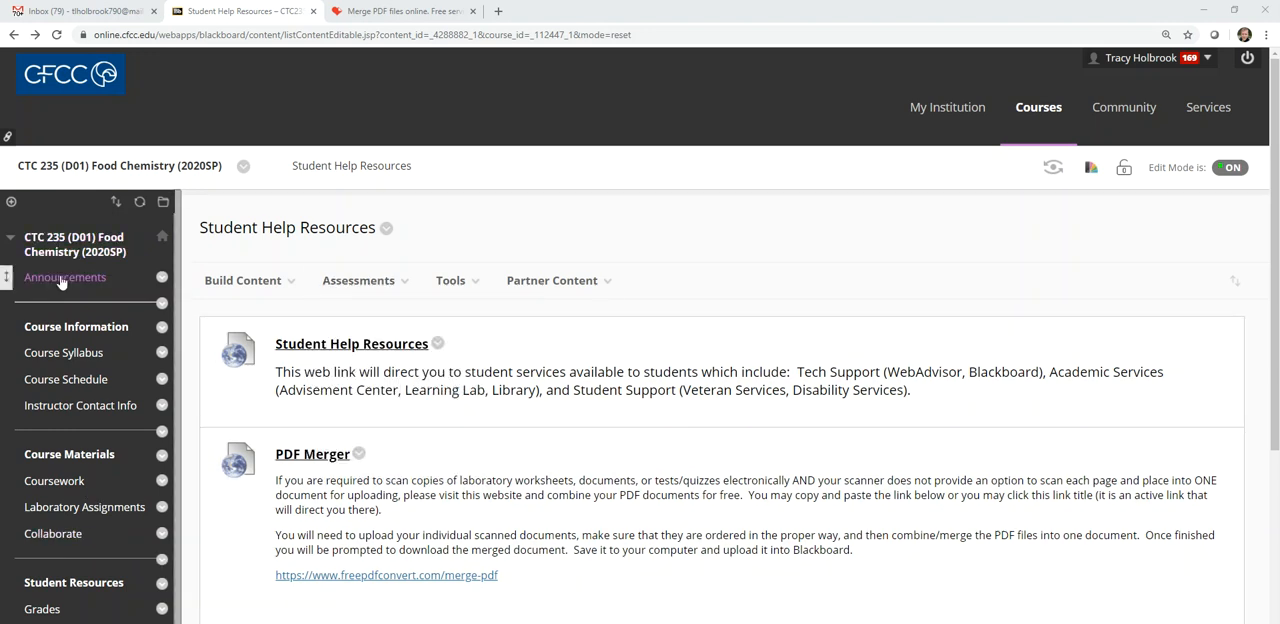
pyautogui.moveTo(64, 277)
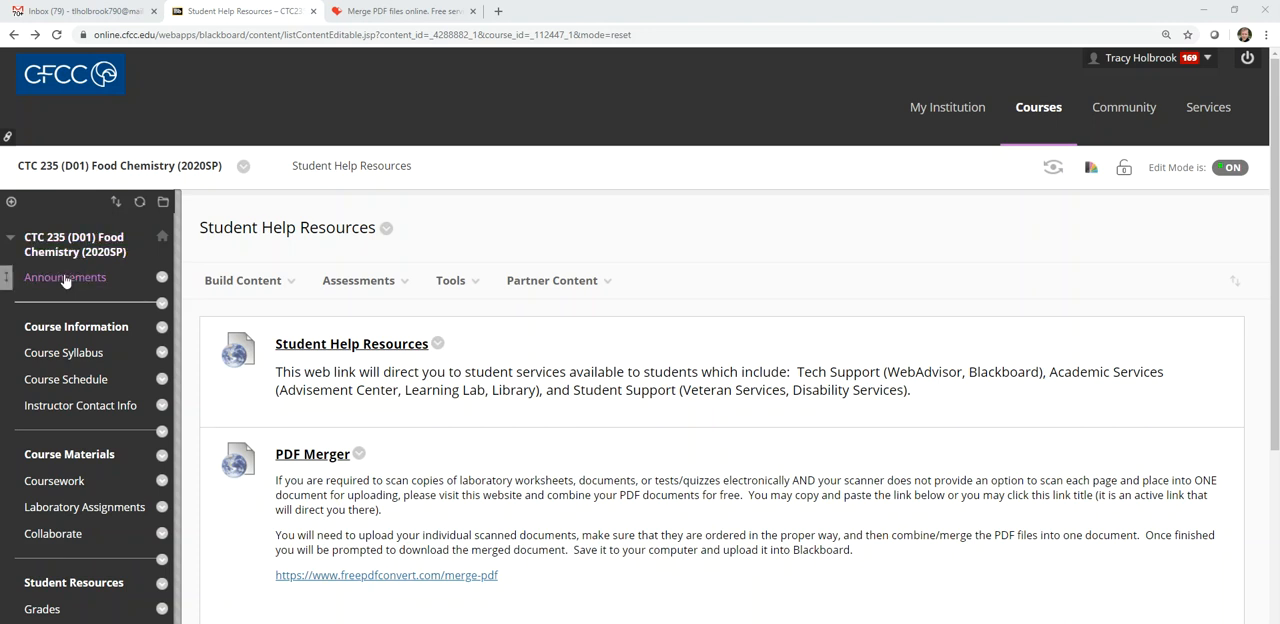
pyautogui.moveTo(84, 507)
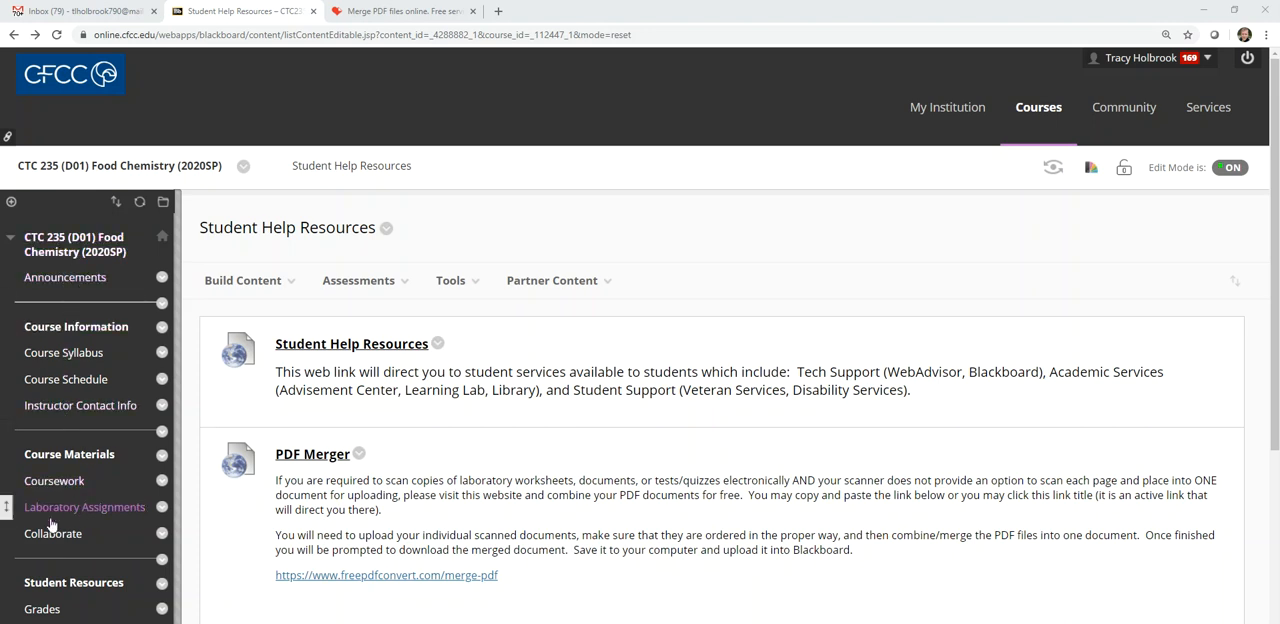
pyautogui.scroll(-3)
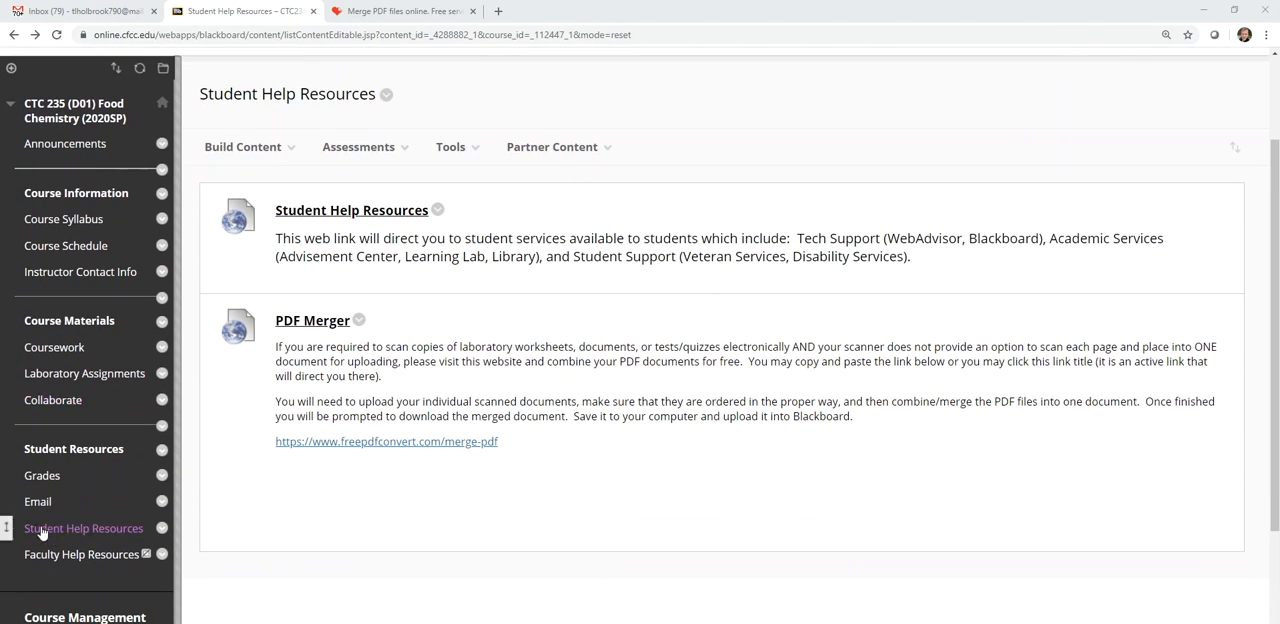
pyautogui.moveTo(83, 528)
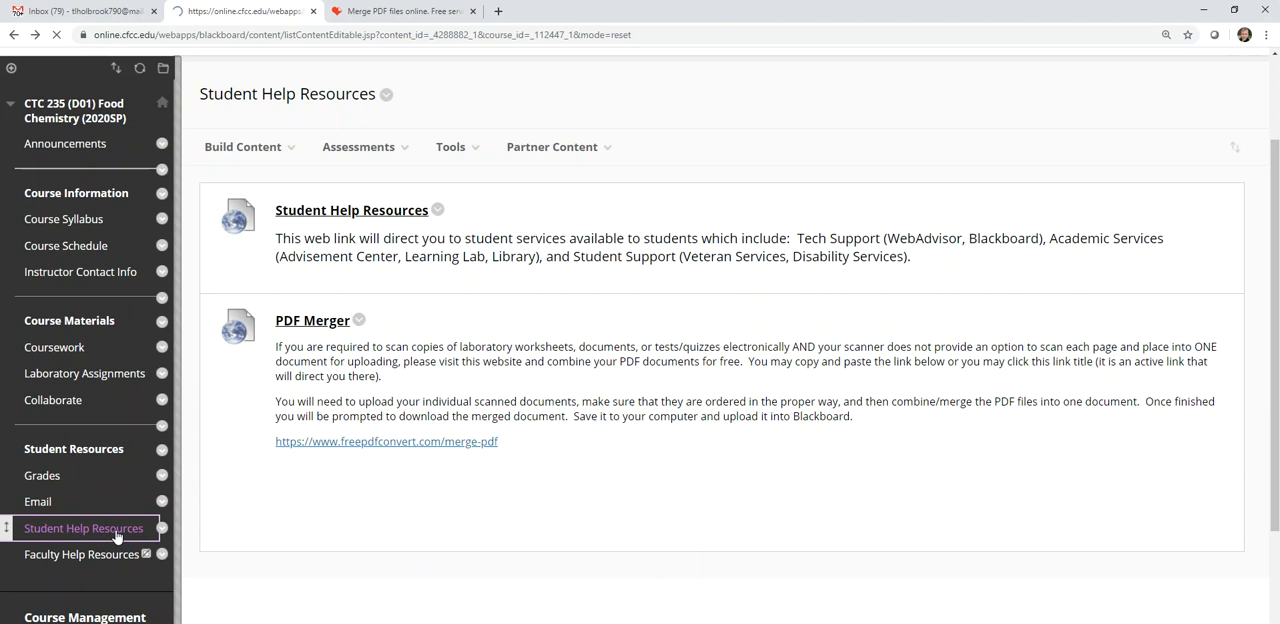
pyautogui.scroll(-3)
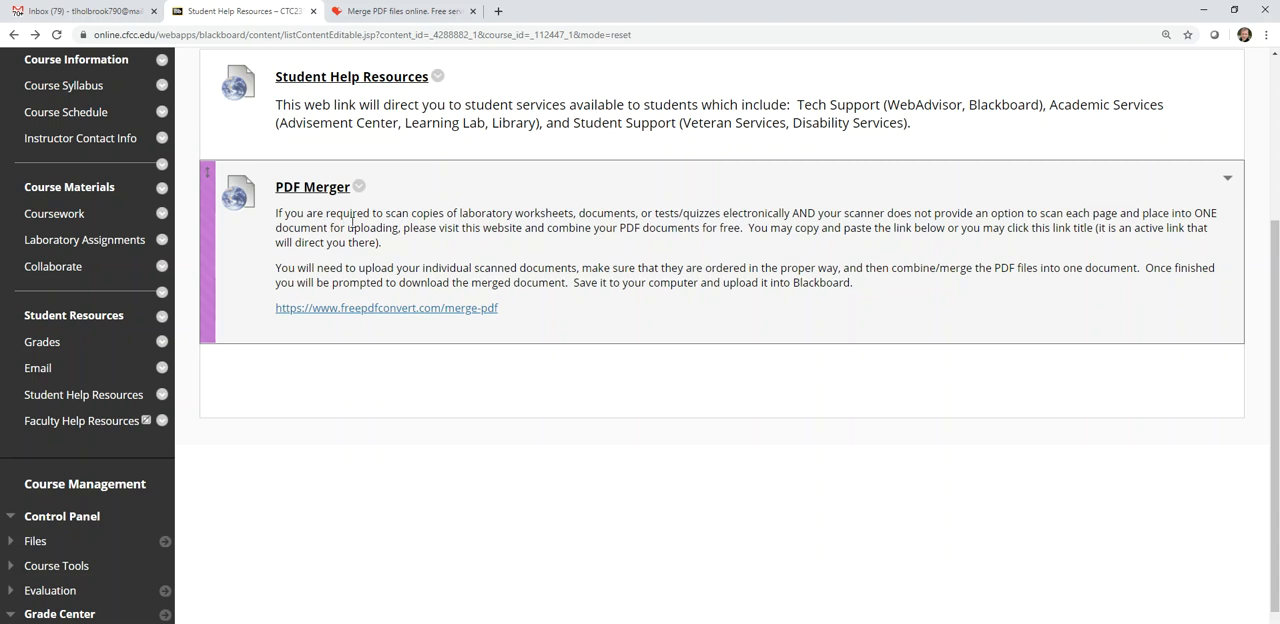
pyautogui.moveTo(434, 284)
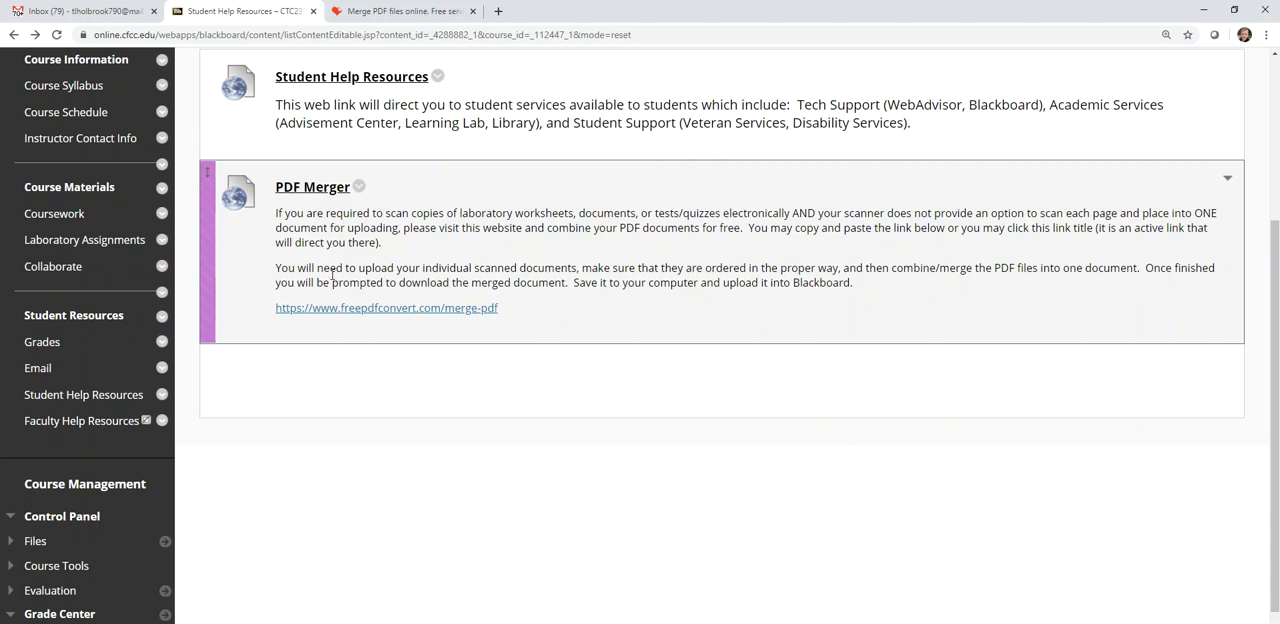
pyautogui.moveTo(303, 196)
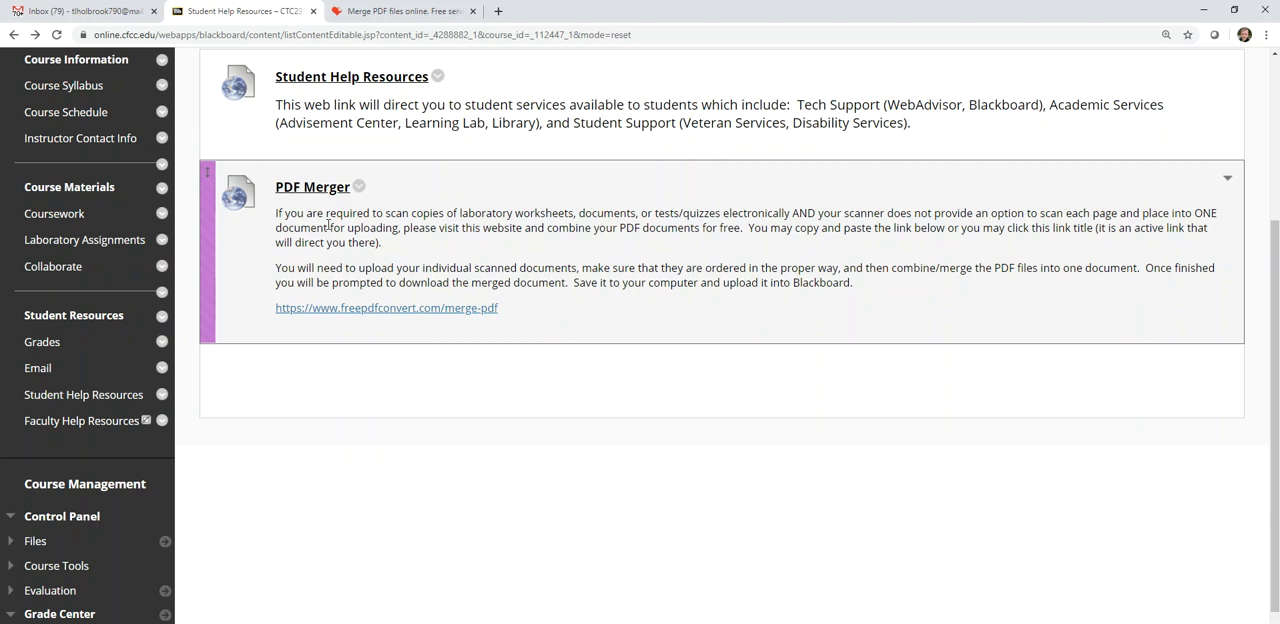
pyautogui.moveTo(479, 313)
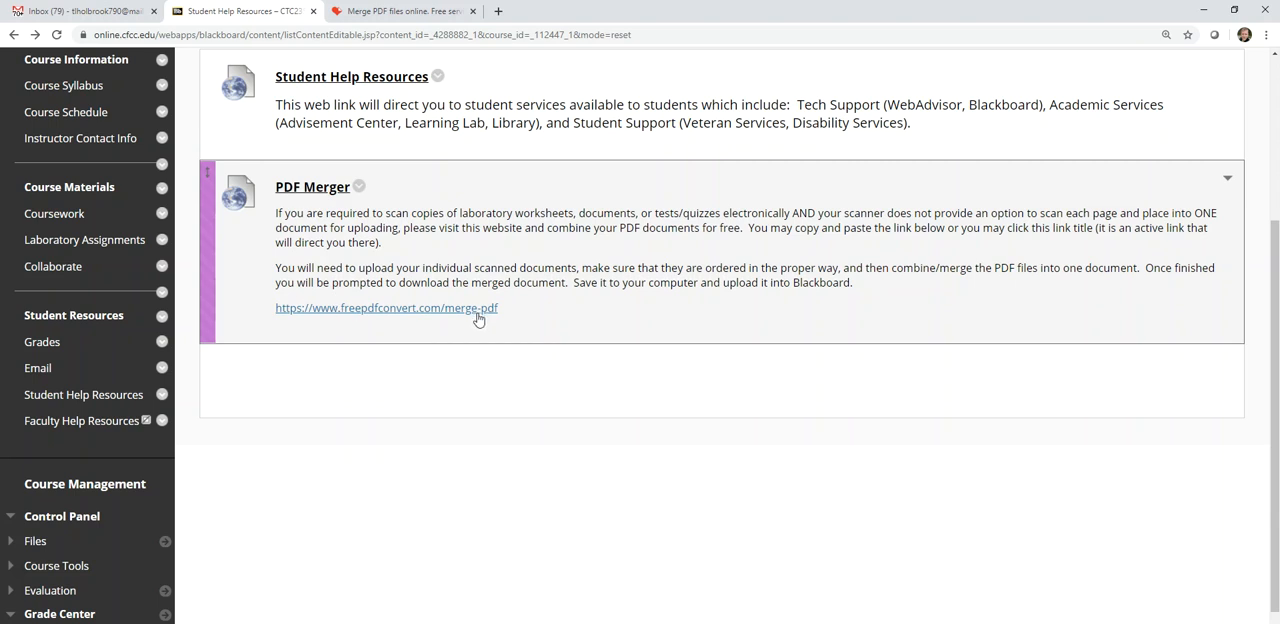
pyautogui.moveTo(316, 192)
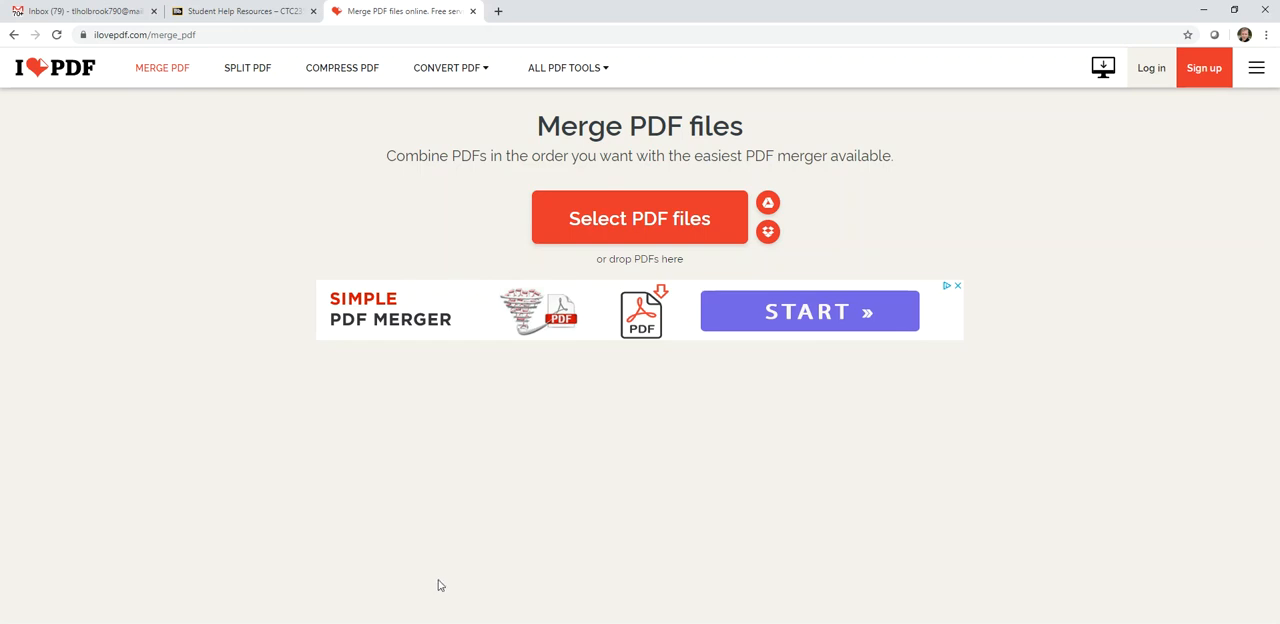
pyautogui.moveTo(469, 568)
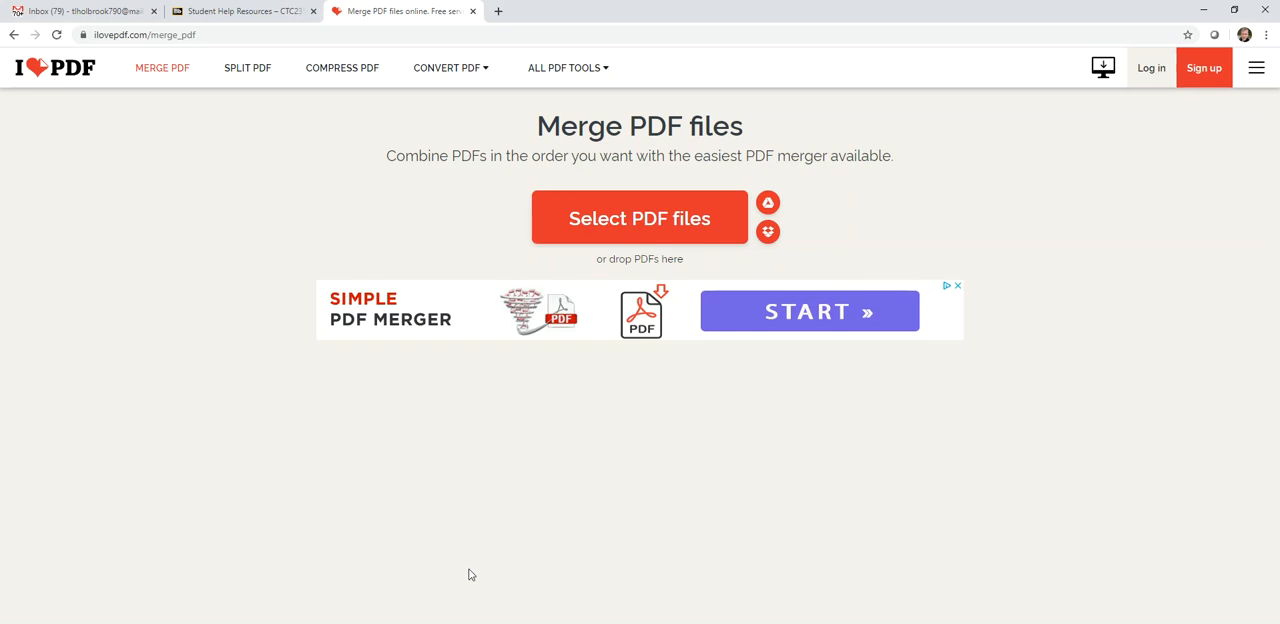
pyautogui.moveTo(477, 580)
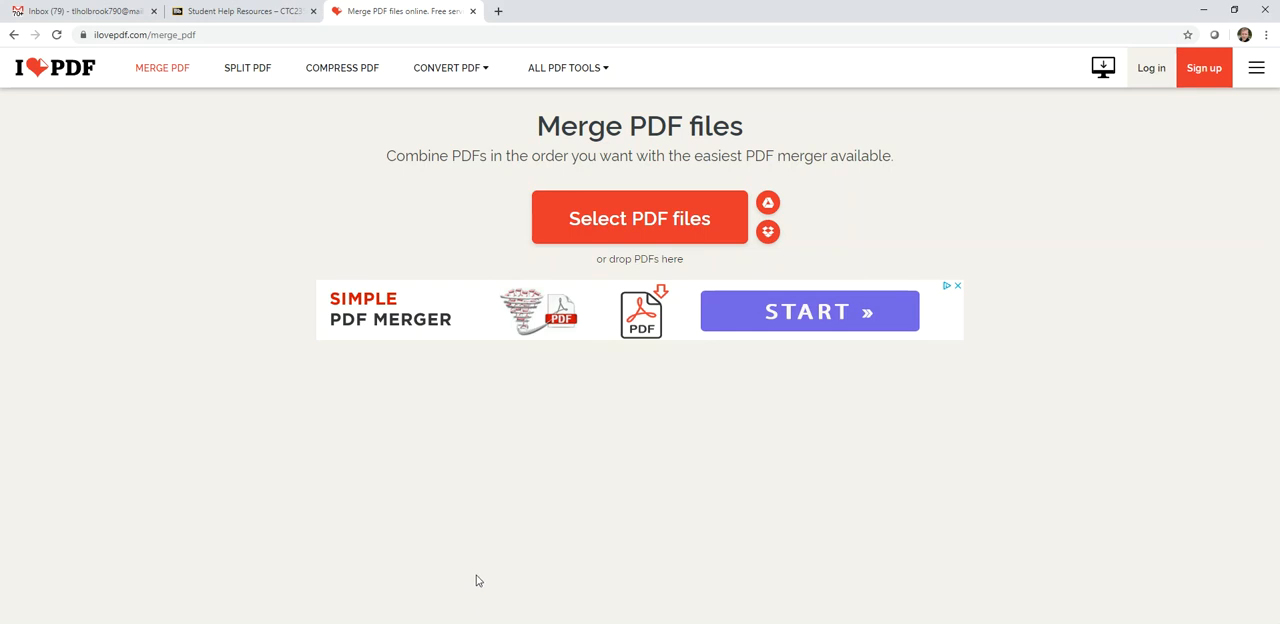
pyautogui.moveTo(612, 537)
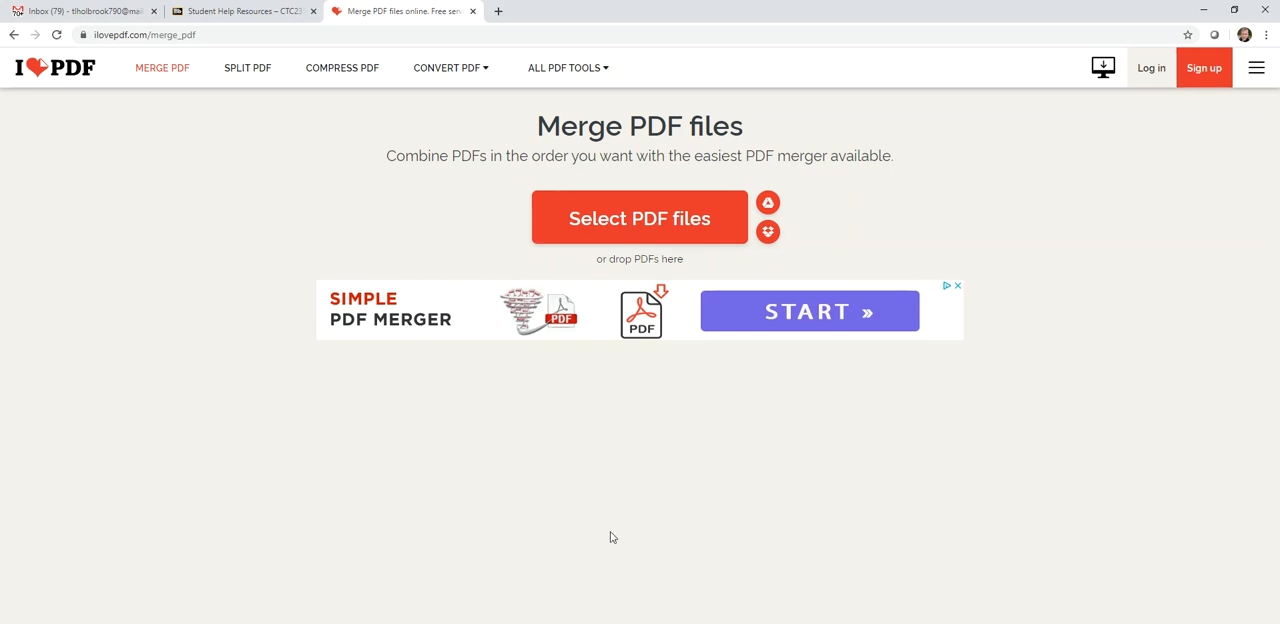
pyautogui.moveTo(556, 441)
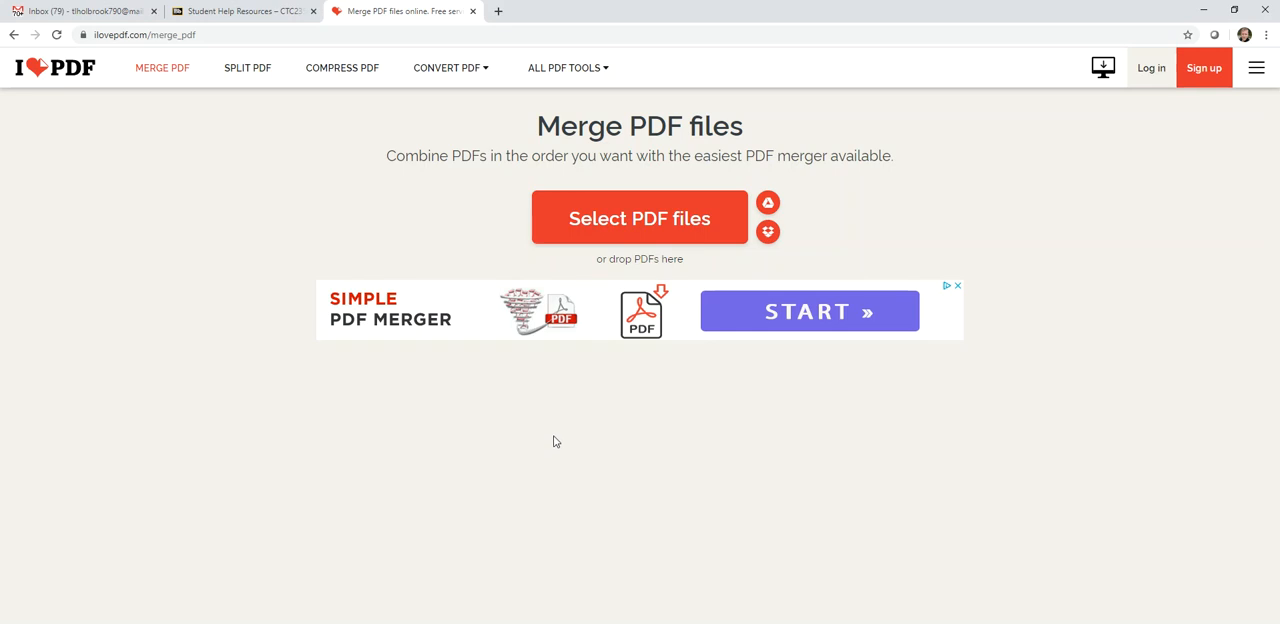
pyautogui.moveTo(568, 429)
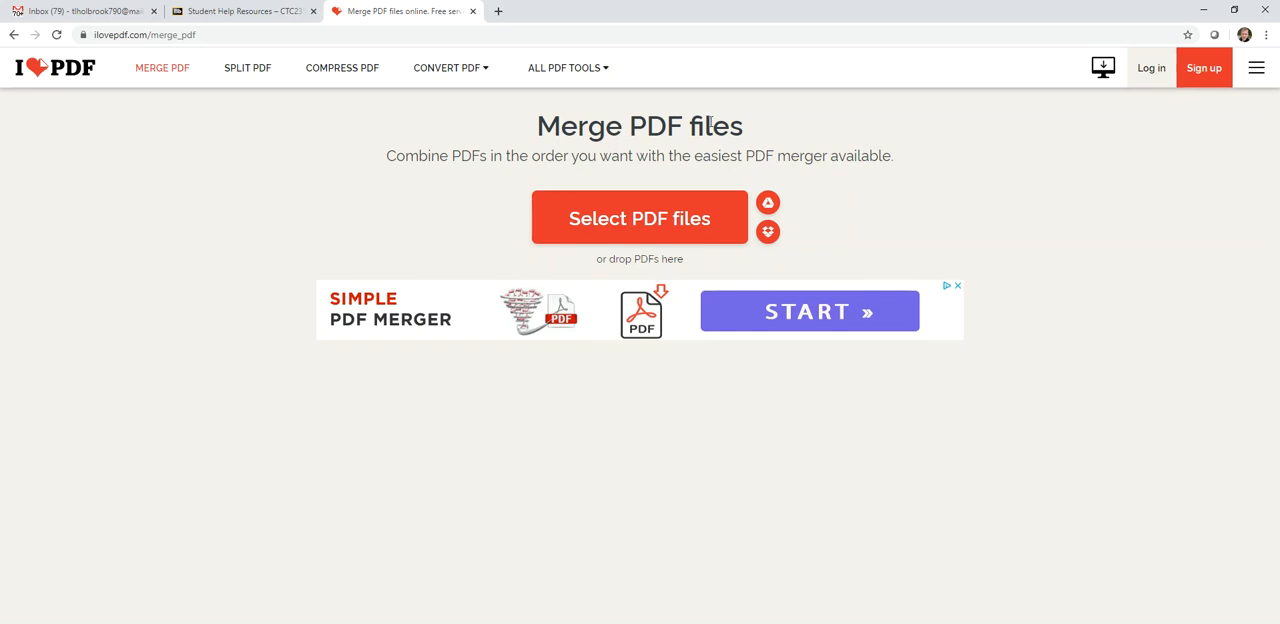
pyautogui.moveTo(589, 422)
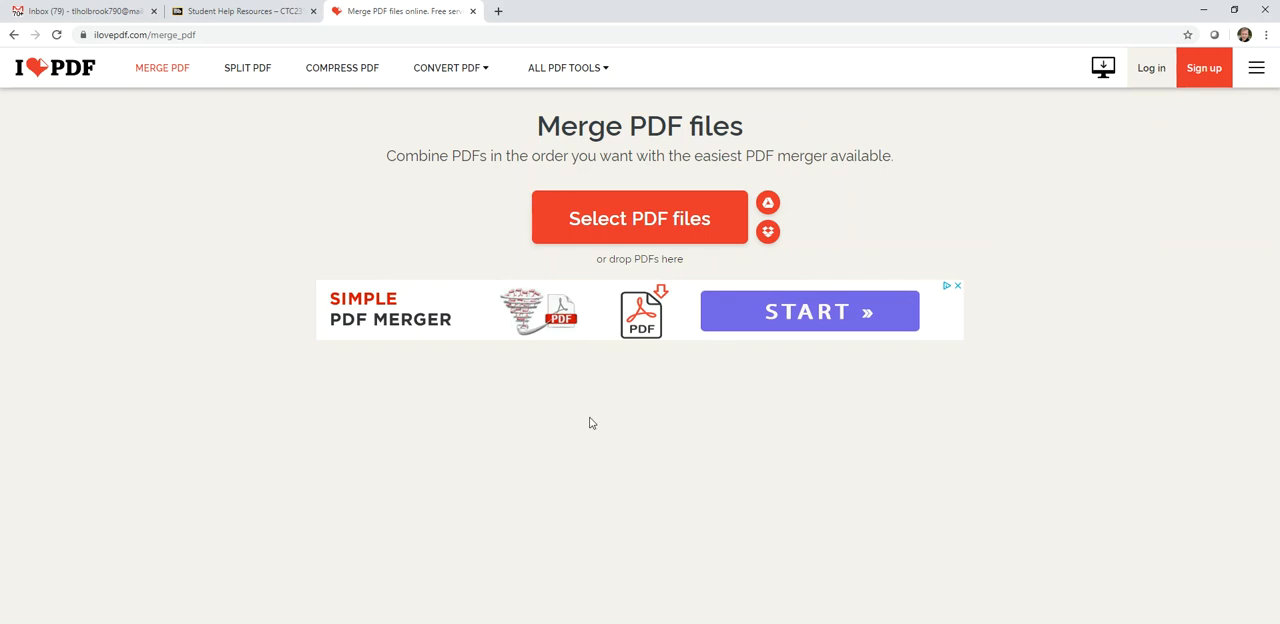
pyautogui.moveTo(614, 420)
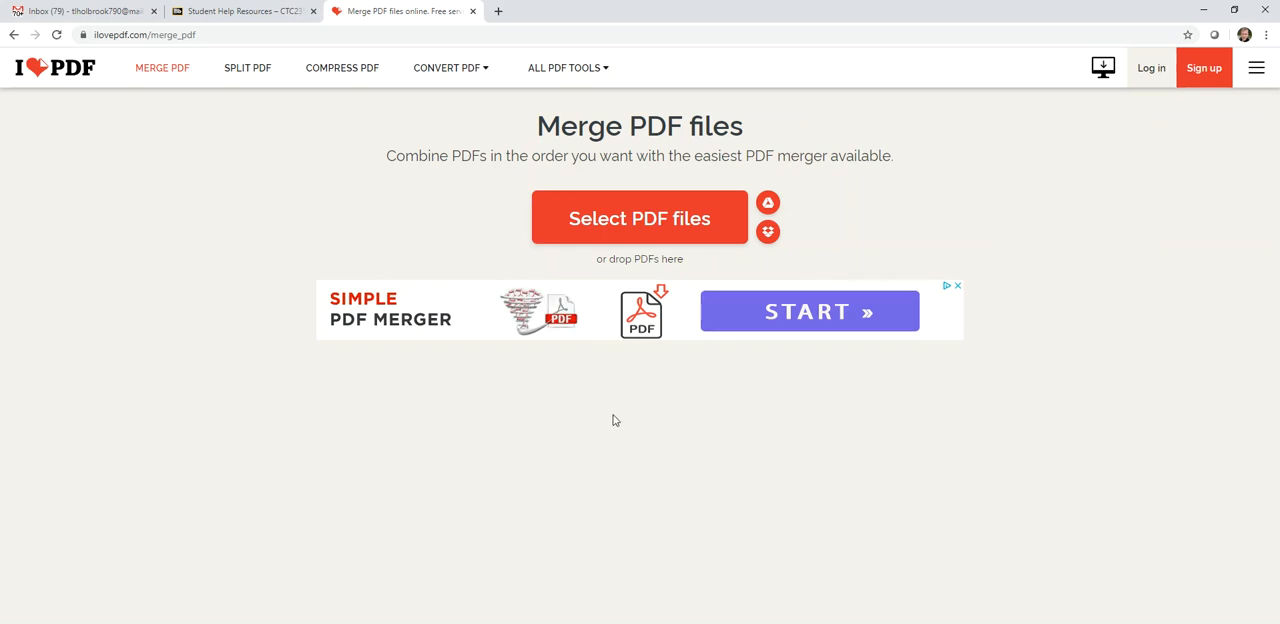
pyautogui.moveTo(615, 434)
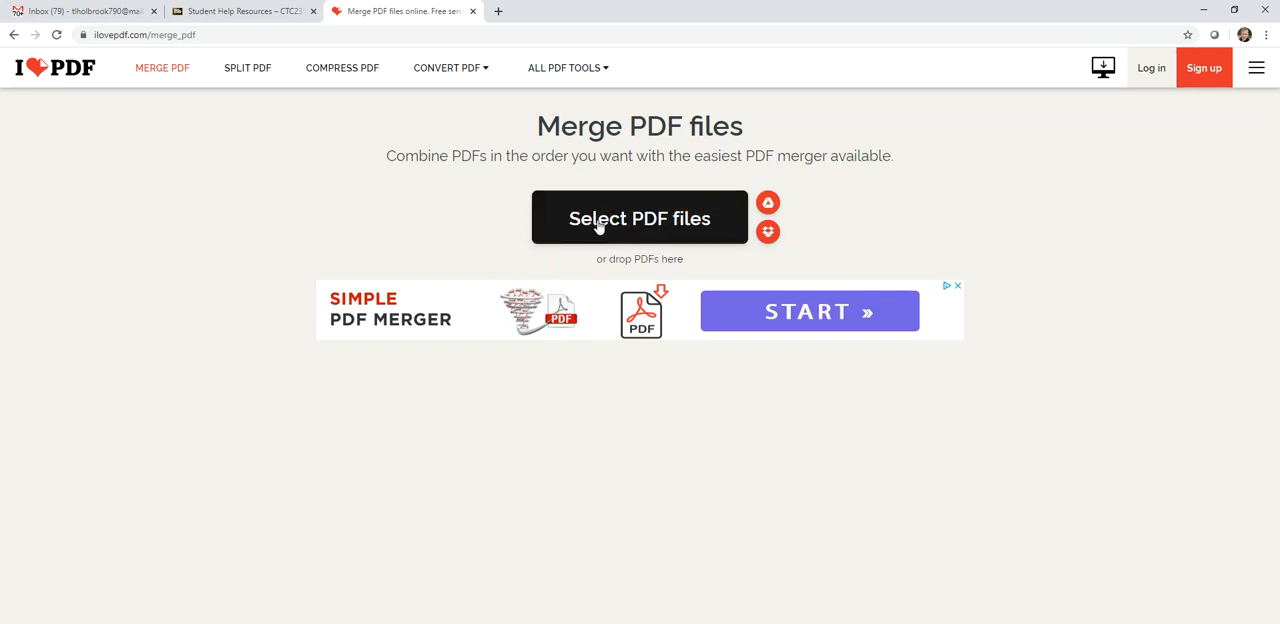
pyautogui.moveTo(530, 263)
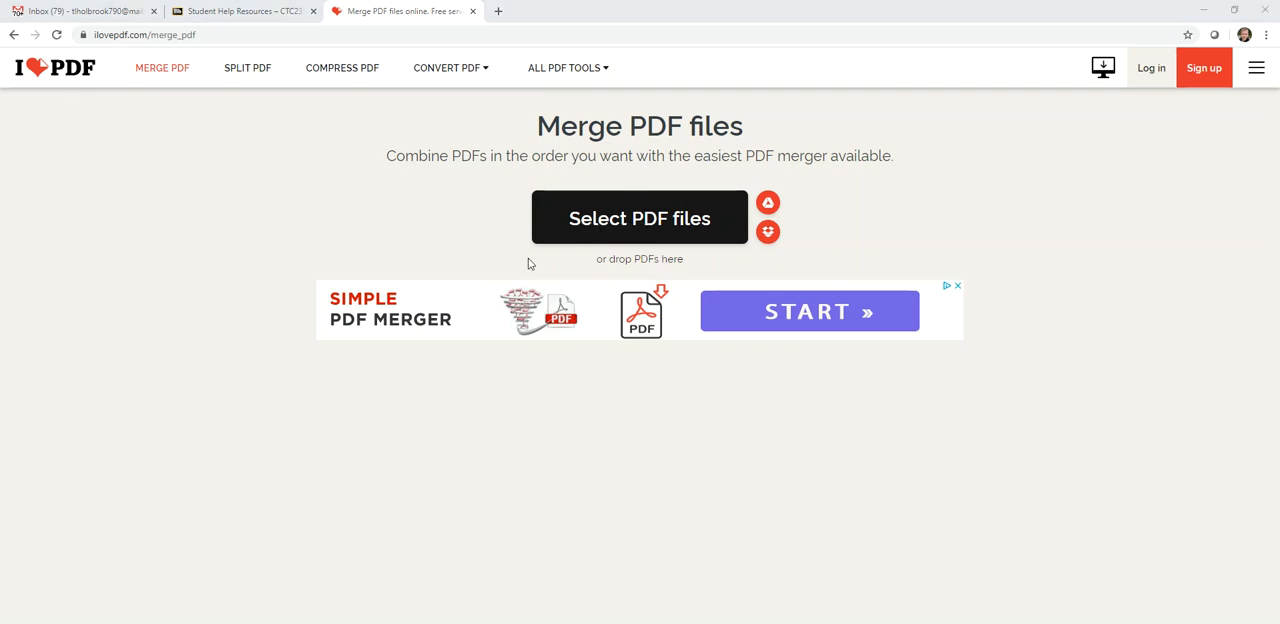
# Upload the midterm 1–6 eugene PDFs from the Desktop into iLovePDF's merge list
pyautogui.click(639, 218)
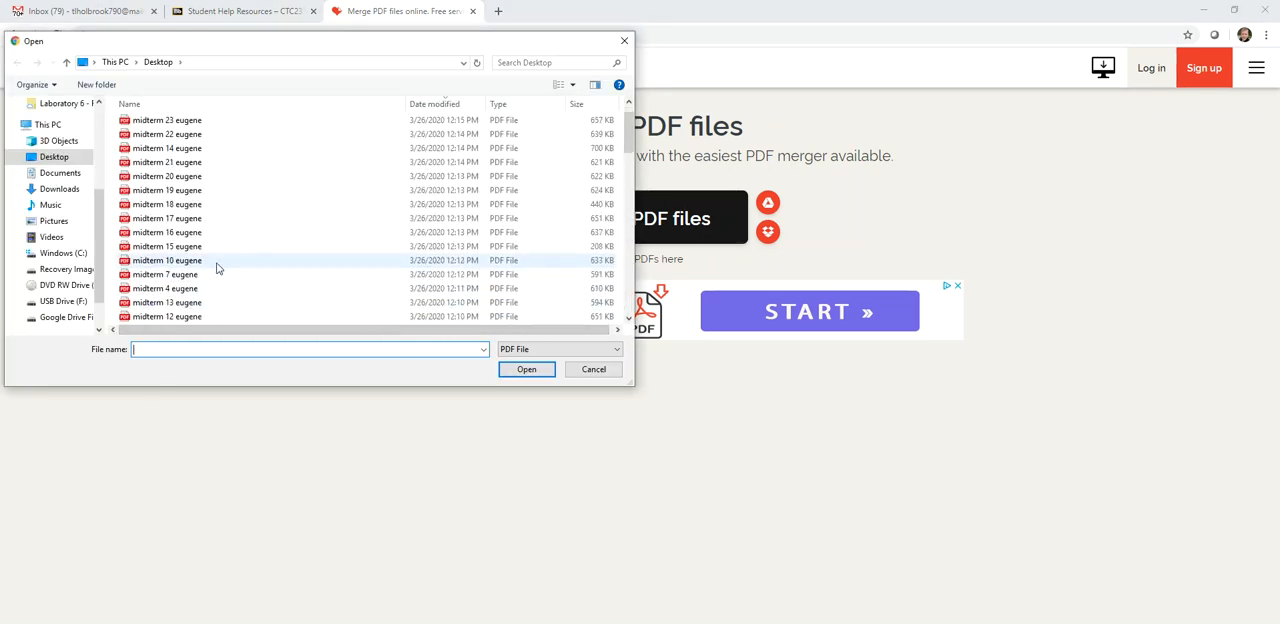
pyautogui.scroll(-3)
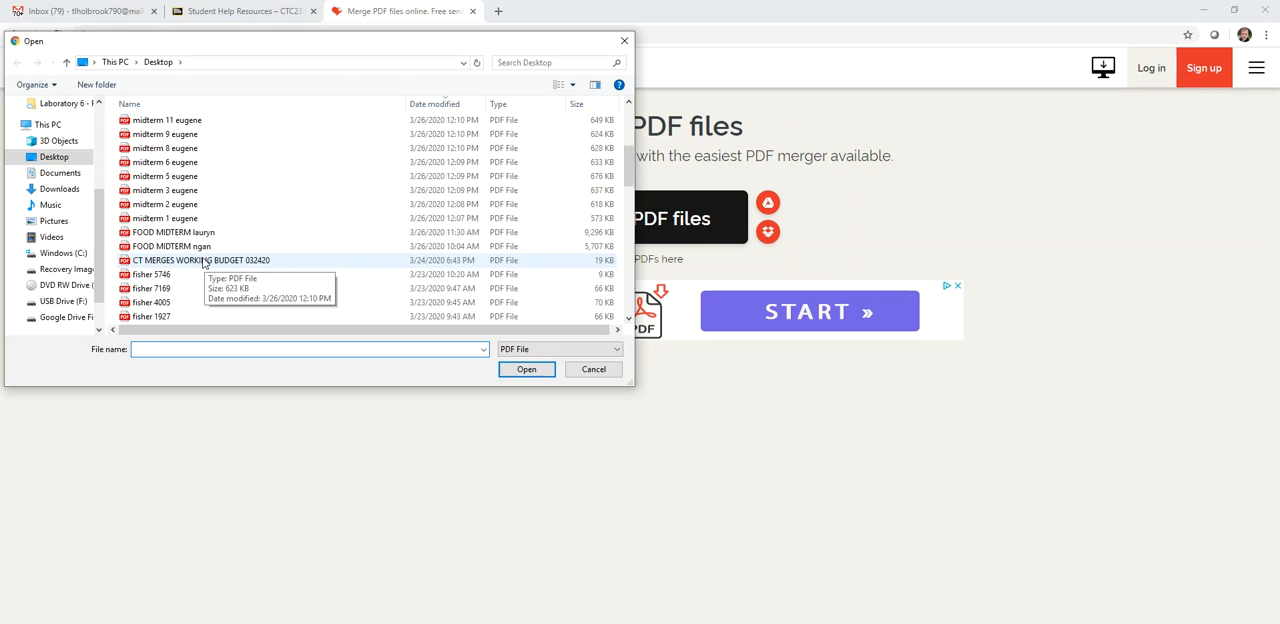
pyautogui.scroll(3)
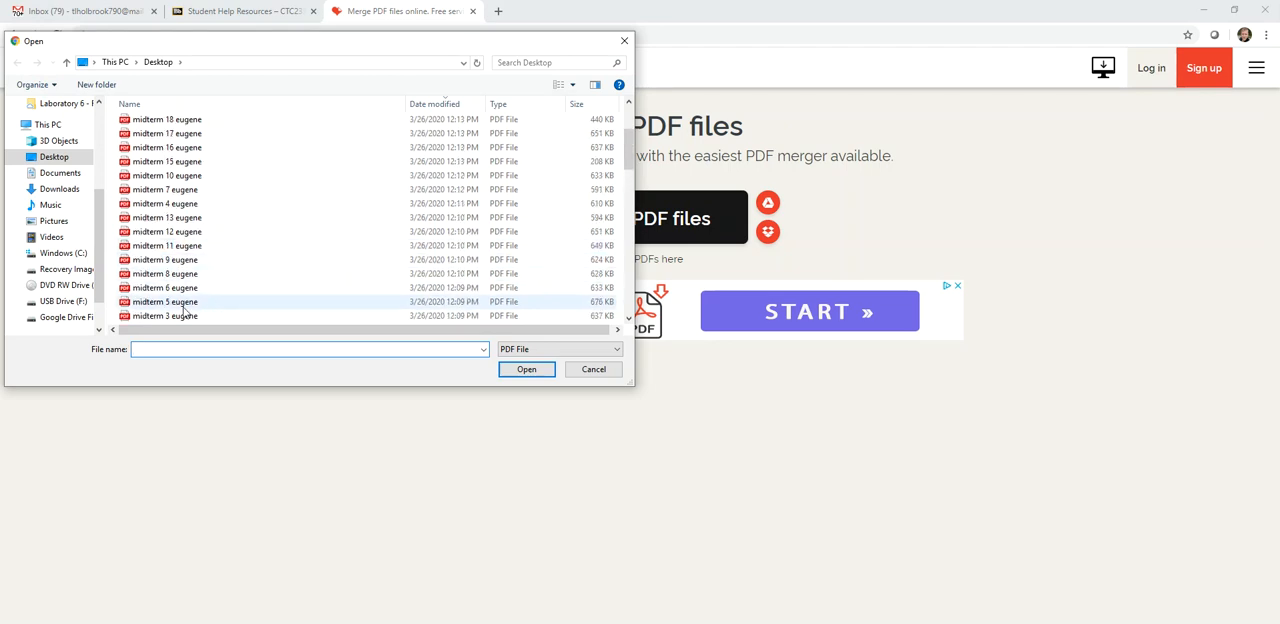
pyautogui.click(163, 302)
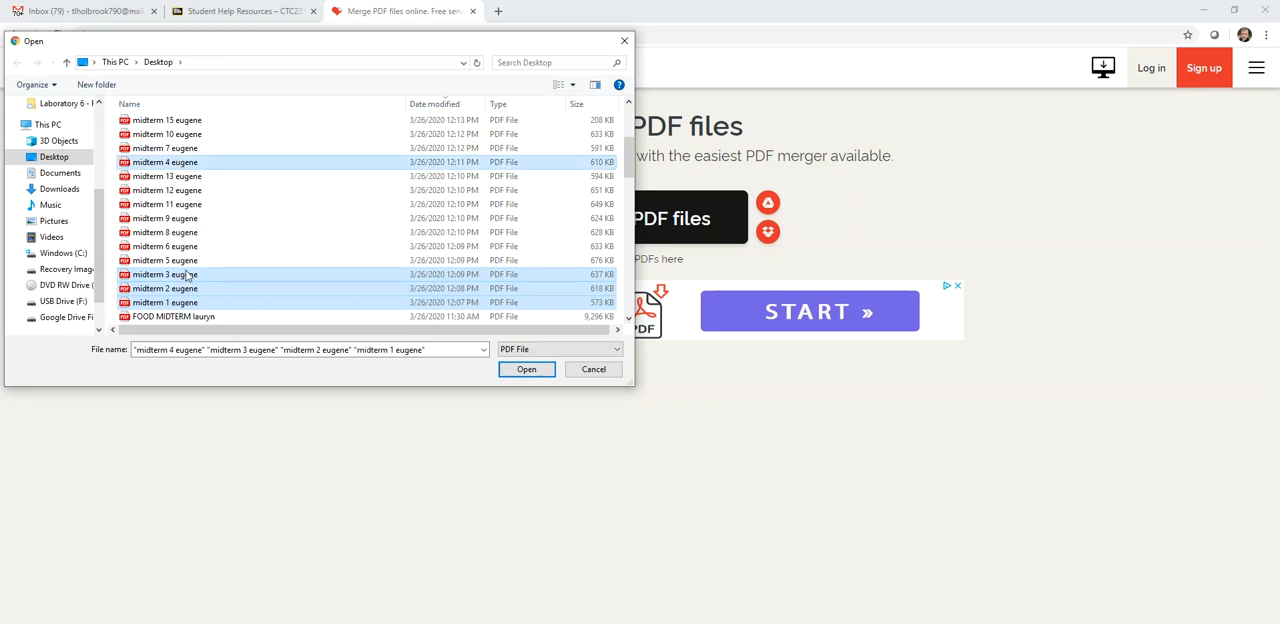
pyautogui.click(163, 232)
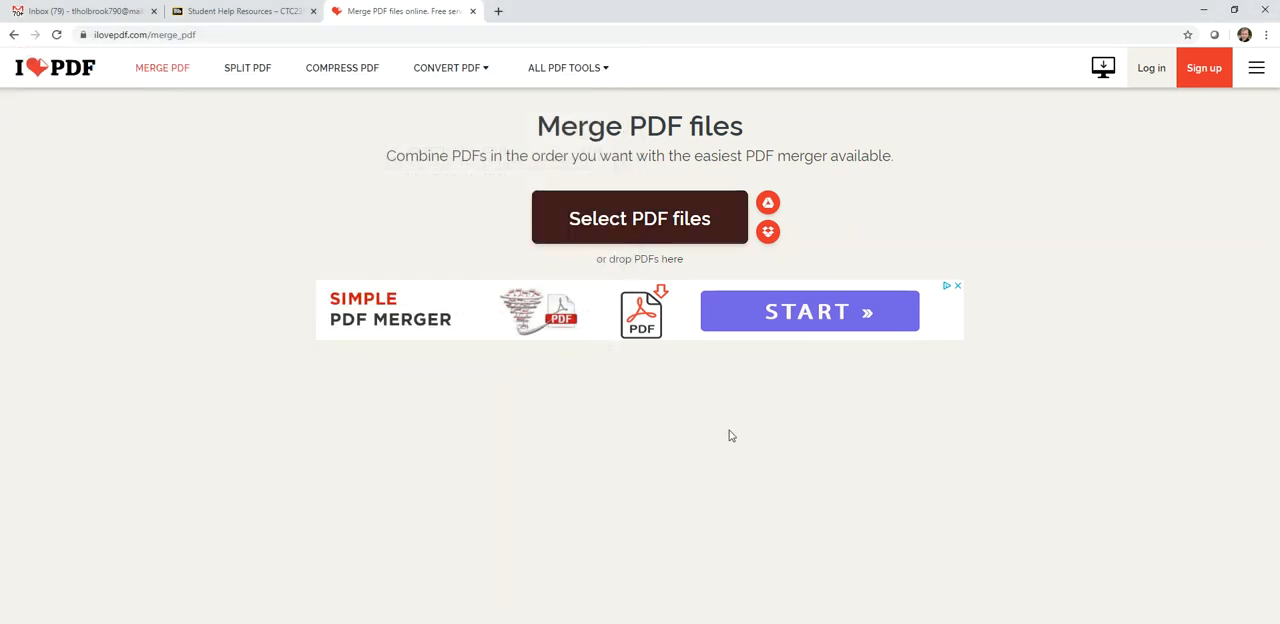
pyautogui.click(639, 218)
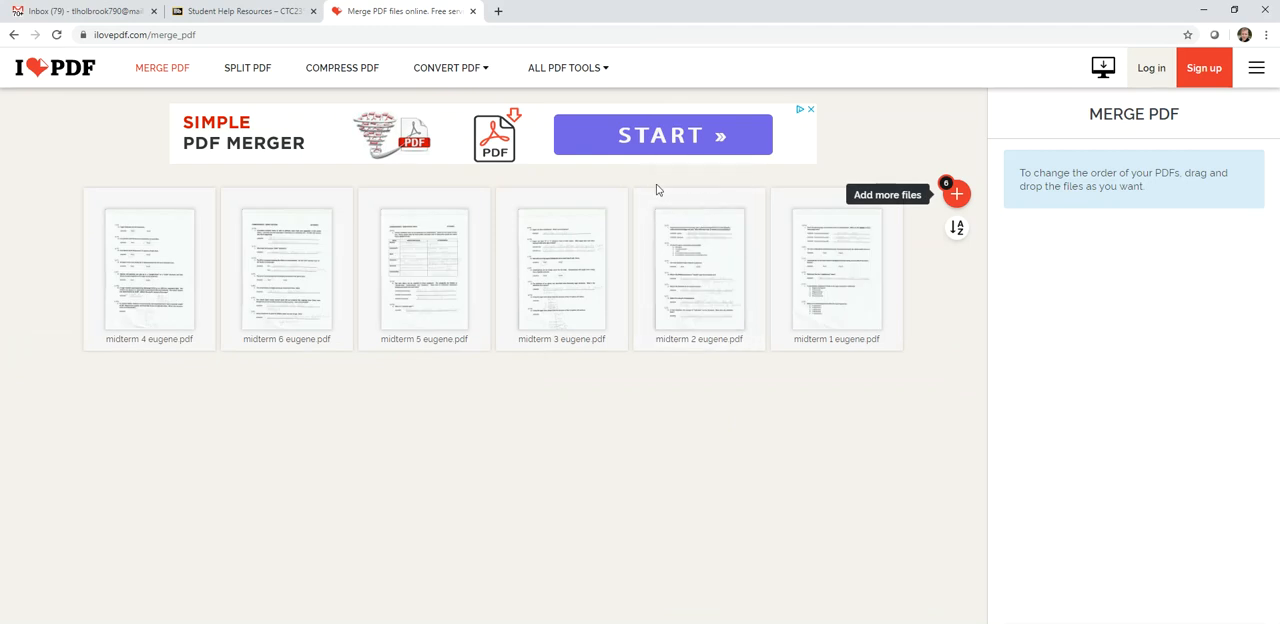
pyautogui.moveTo(288, 300)
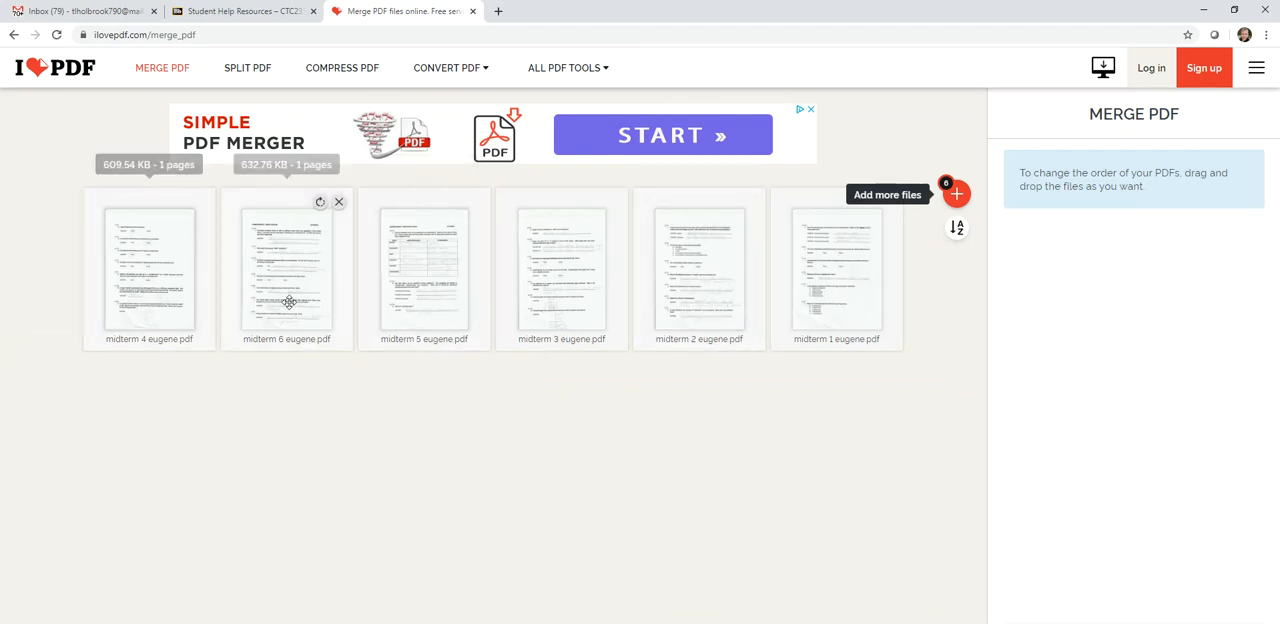
pyautogui.moveTo(837, 270)
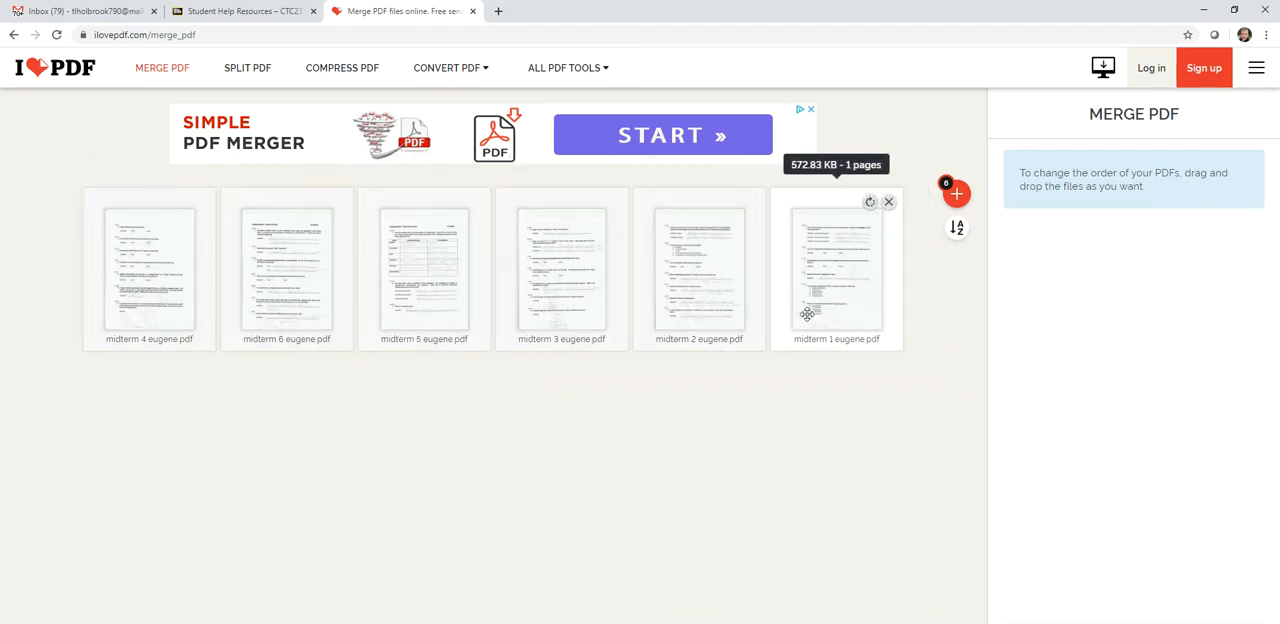
pyautogui.moveTo(287, 293)
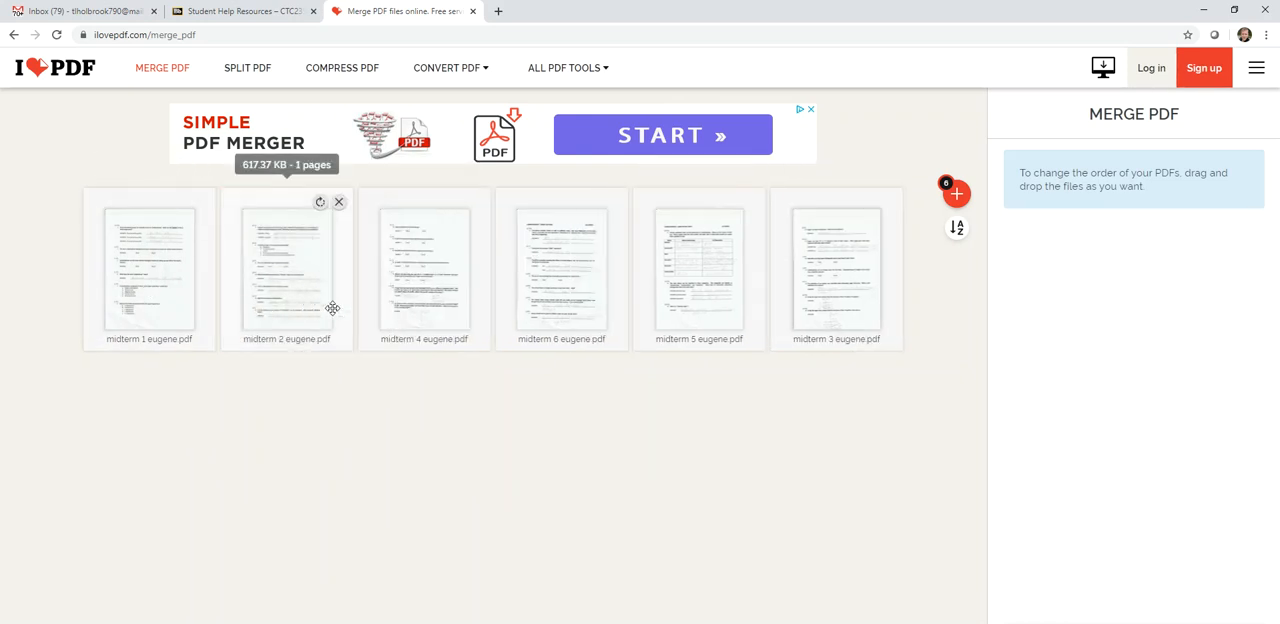
# Move midterm 3 eugene into third place in the merge queue
pyautogui.moveTo(836, 270); pyautogui.dragTo(460, 270)
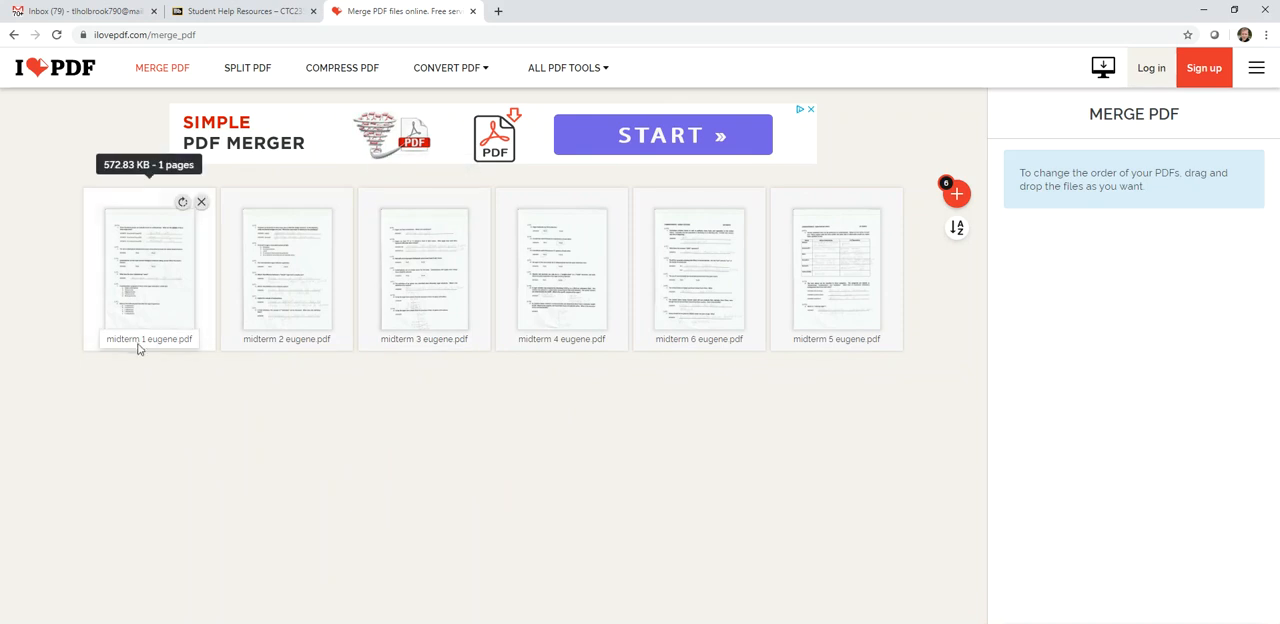
pyautogui.moveTo(560, 352)
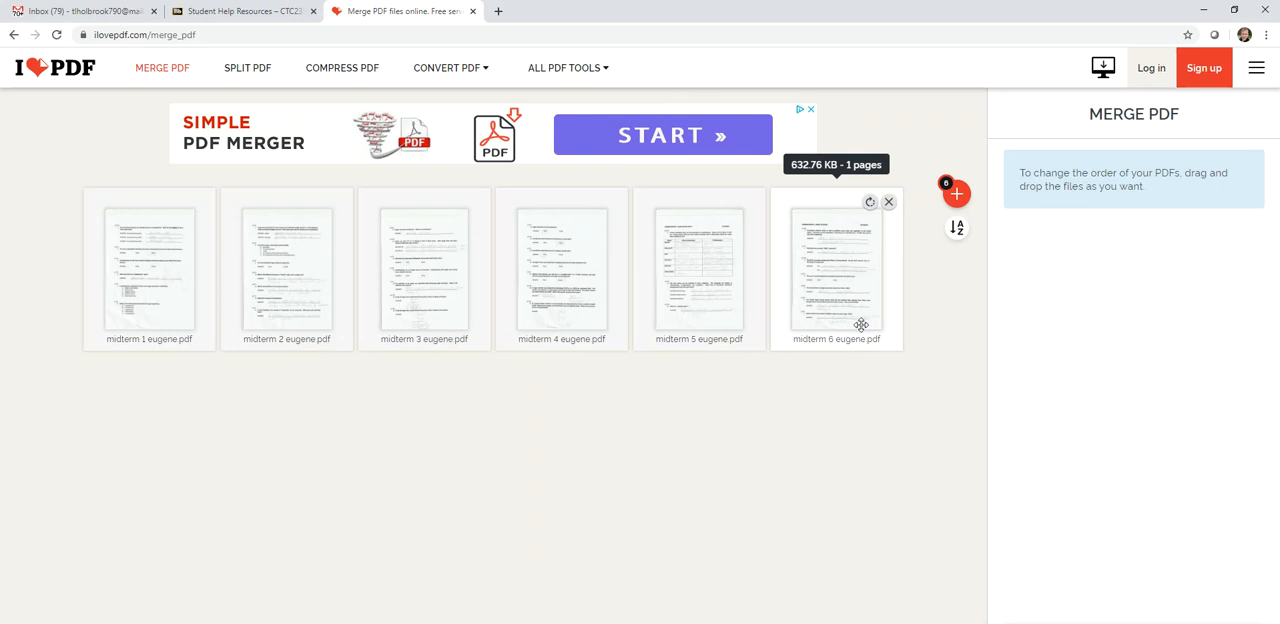
pyautogui.moveTo(127, 269)
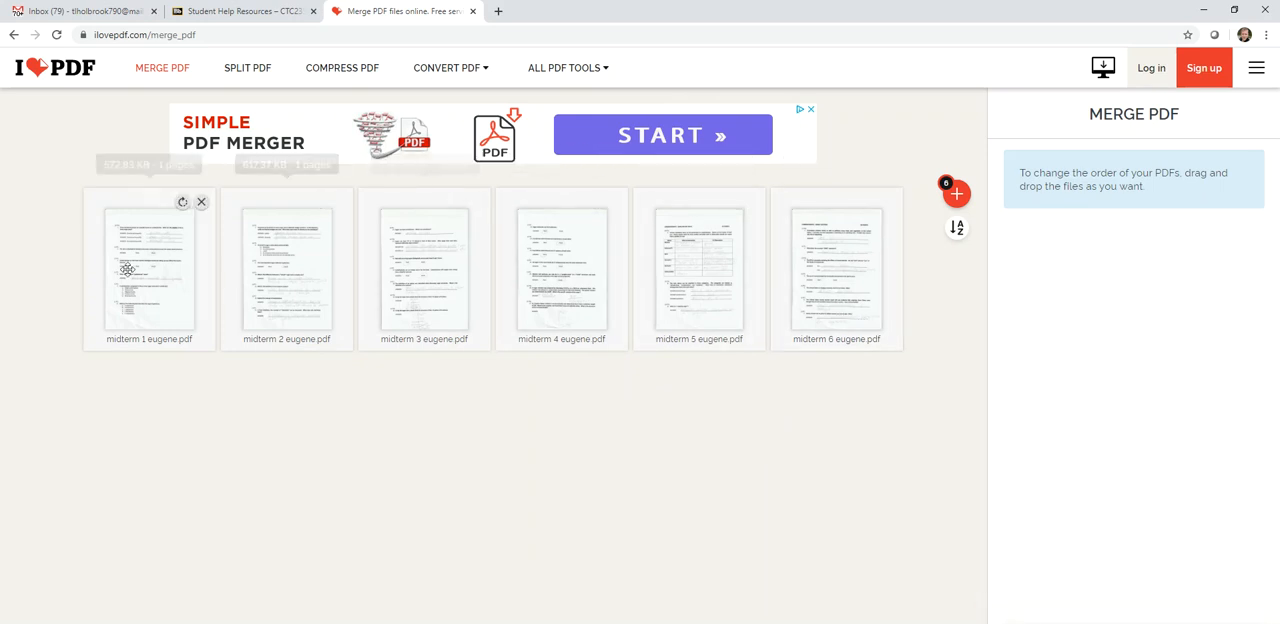
pyautogui.moveTo(678, 364)
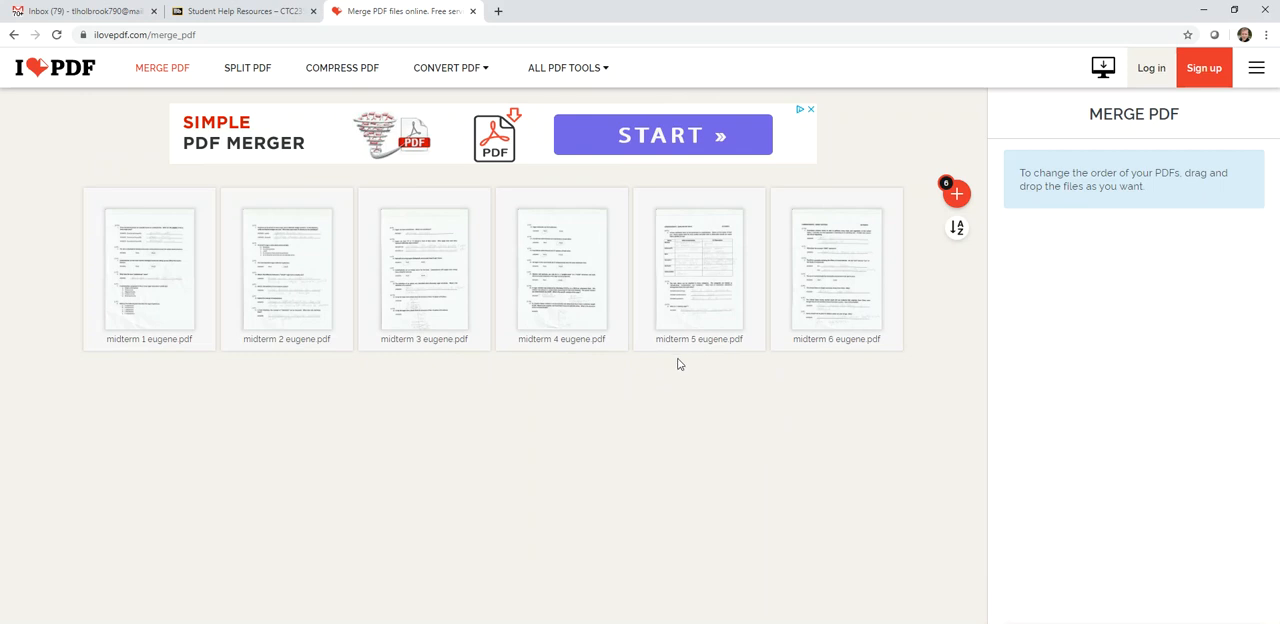
pyautogui.moveTo(1089, 334)
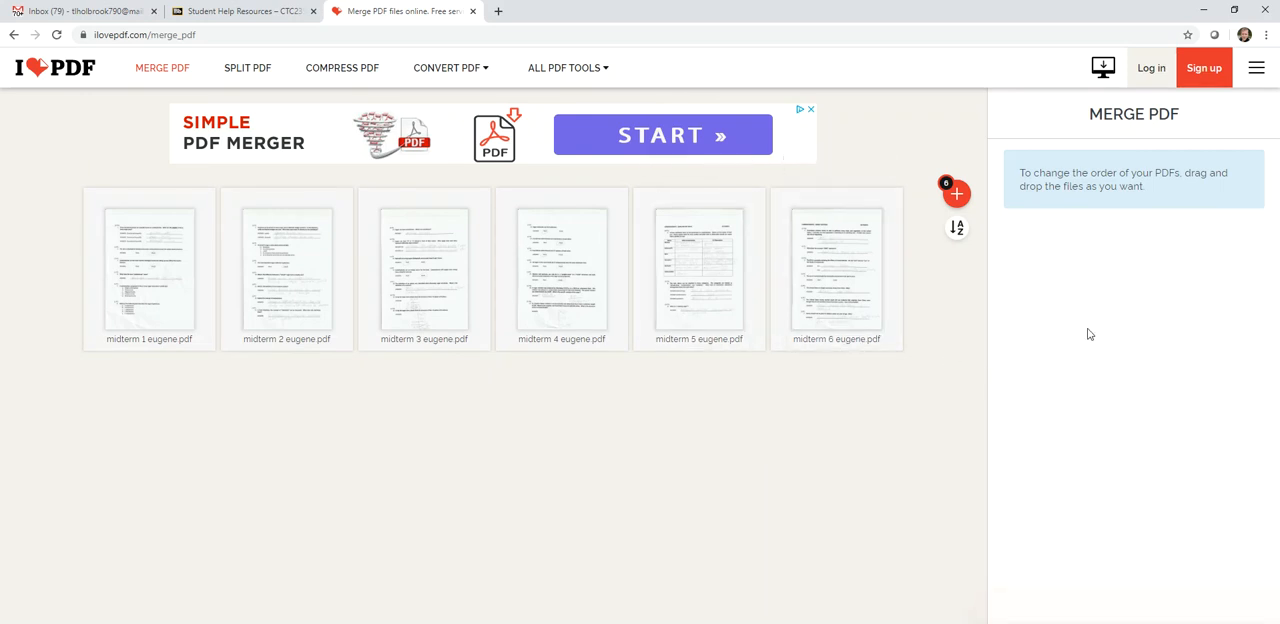
pyautogui.moveTo(1080, 399)
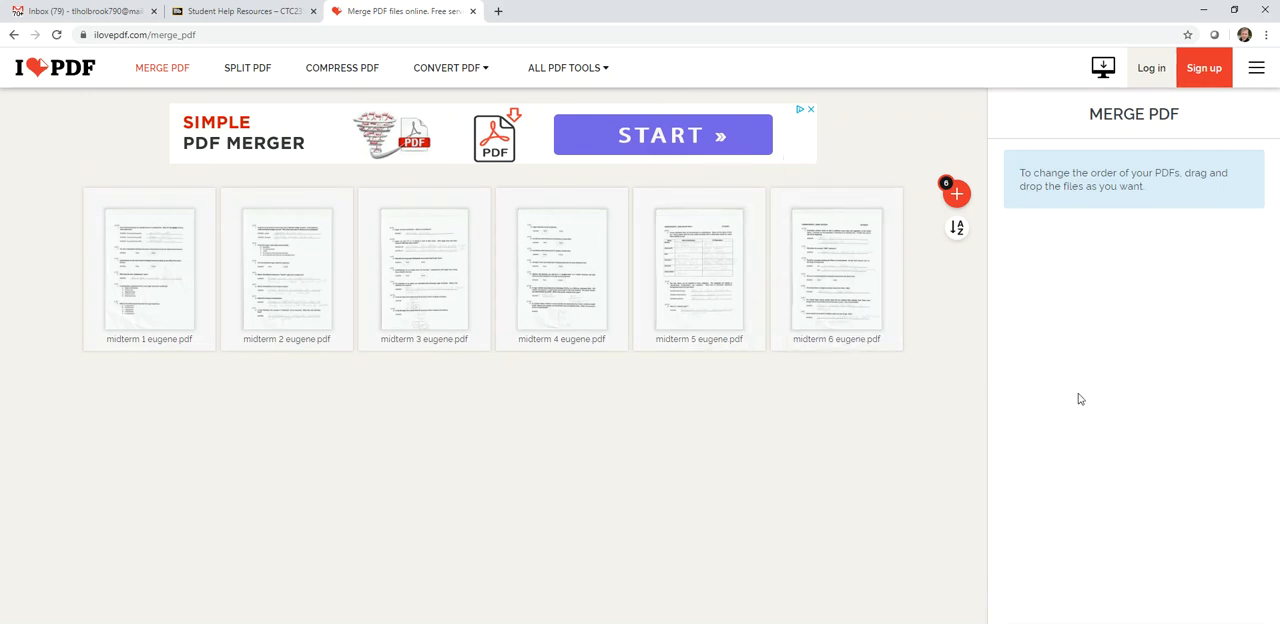
pyautogui.moveTo(1119, 604)
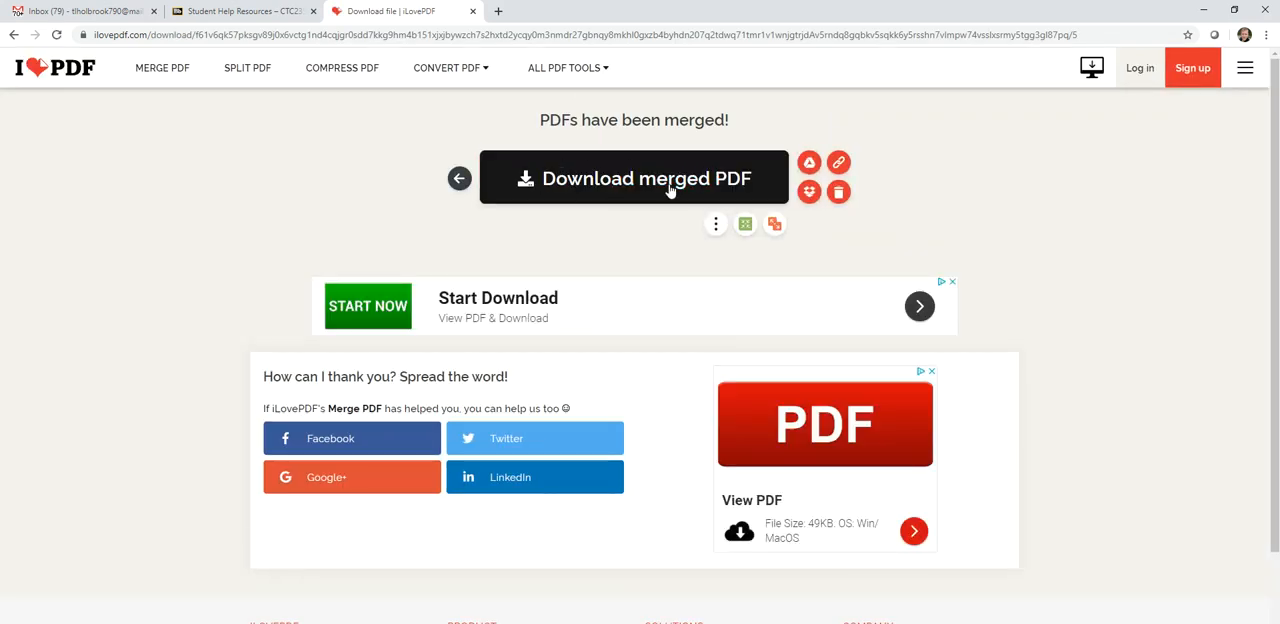
# Download the merged midterm PDF from the iLovePDF results page
pyautogui.click(633, 178)
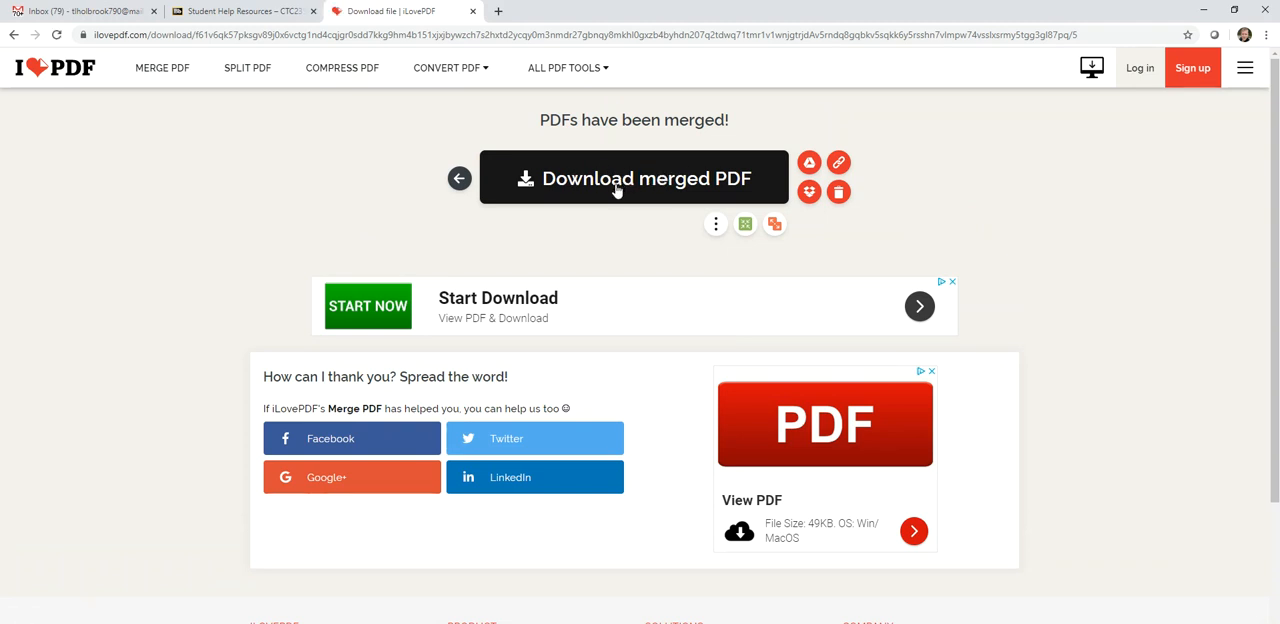
pyautogui.moveTo(625, 197)
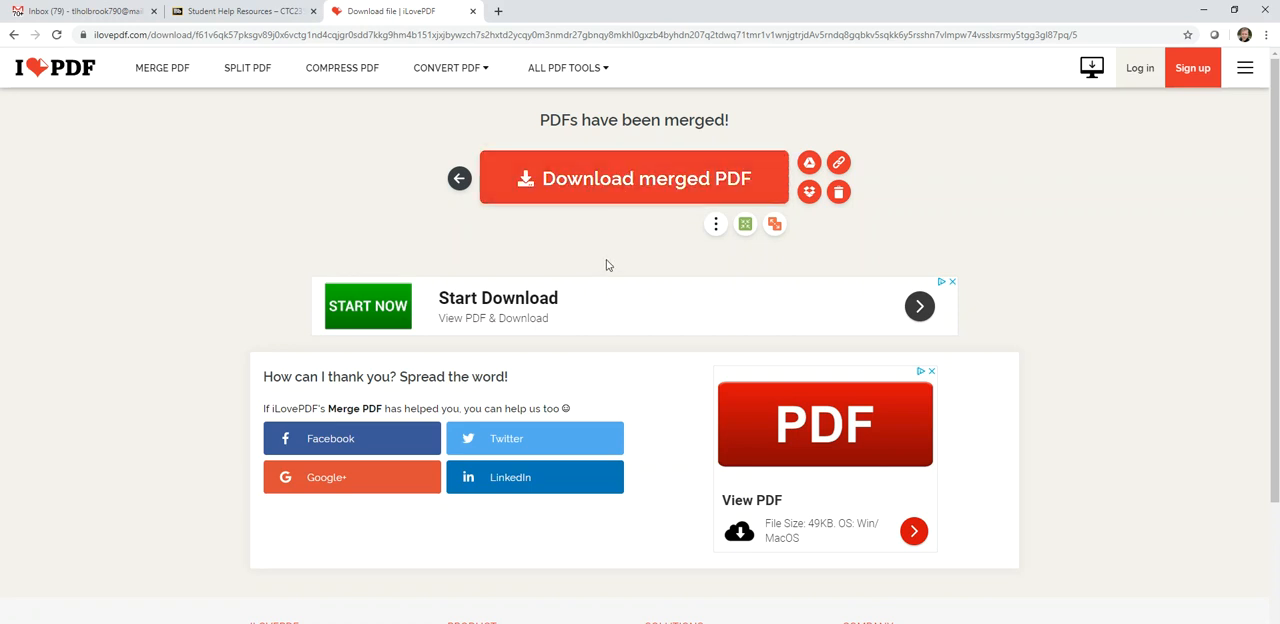
pyautogui.moveTo(600, 220)
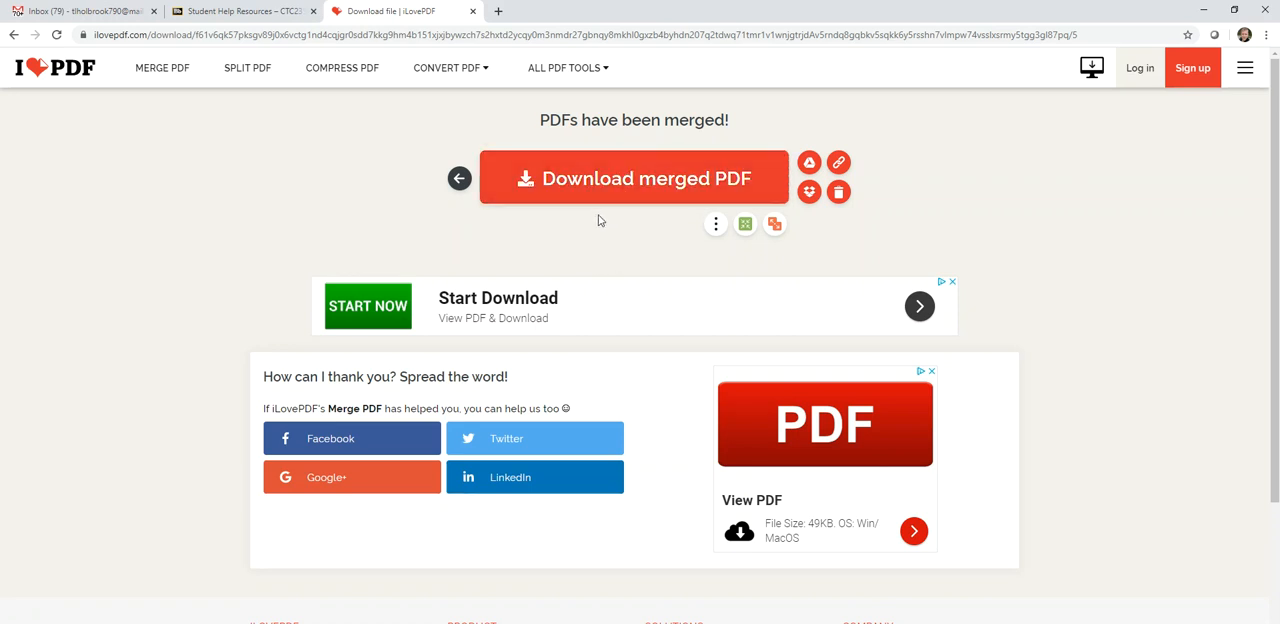
pyautogui.moveTo(593, 313)
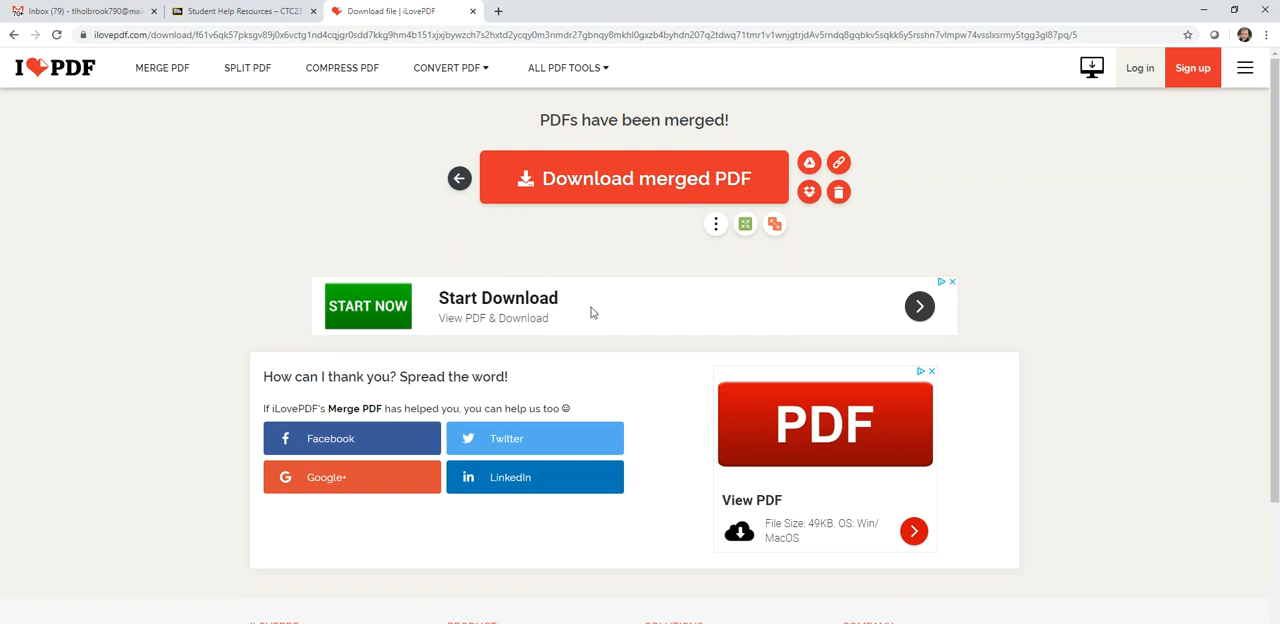
pyautogui.moveTo(424, 281)
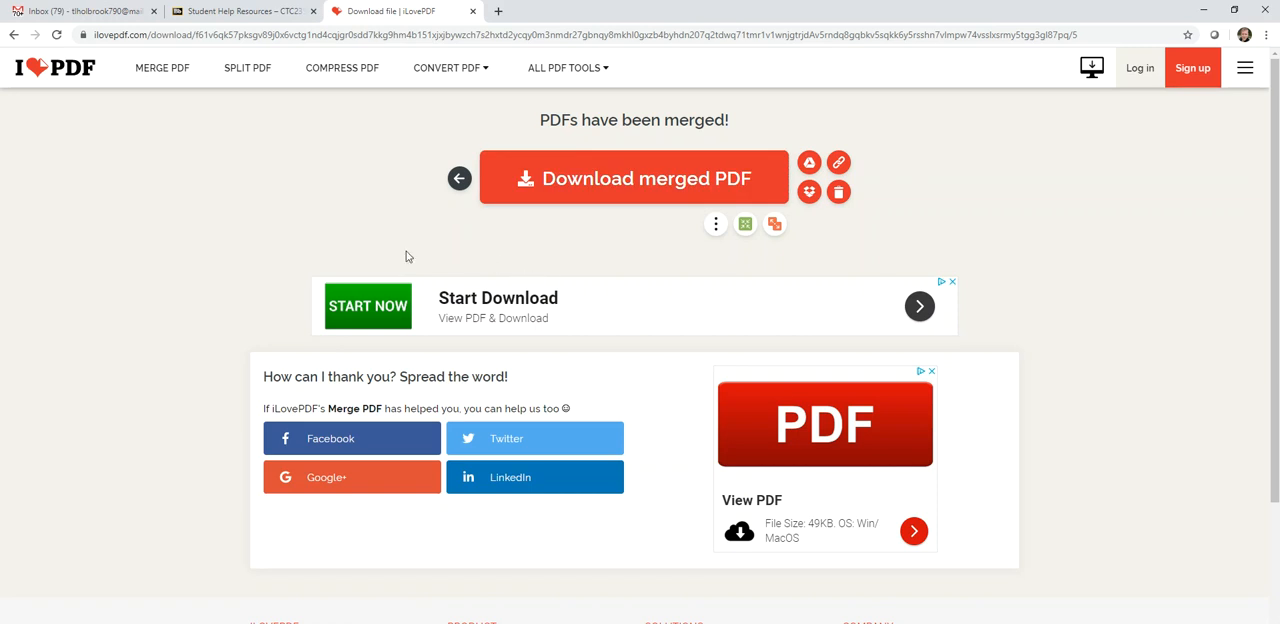
pyautogui.moveTo(255, 363)
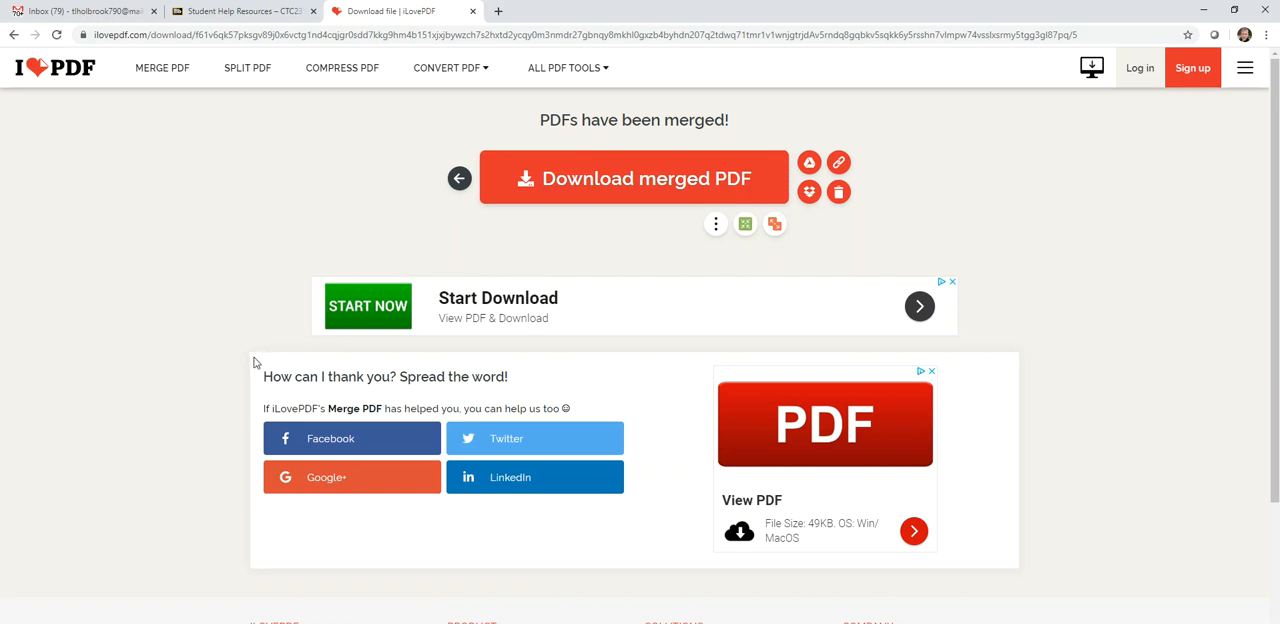
pyautogui.moveTo(205, 378)
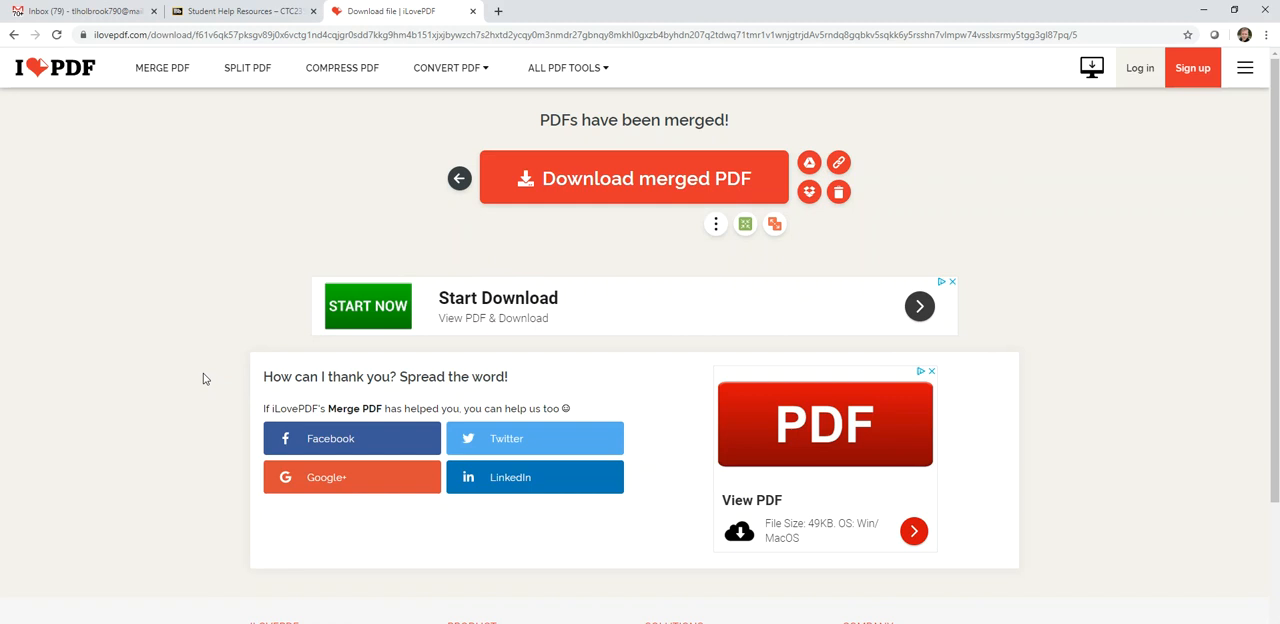
pyautogui.moveTo(222, 460)
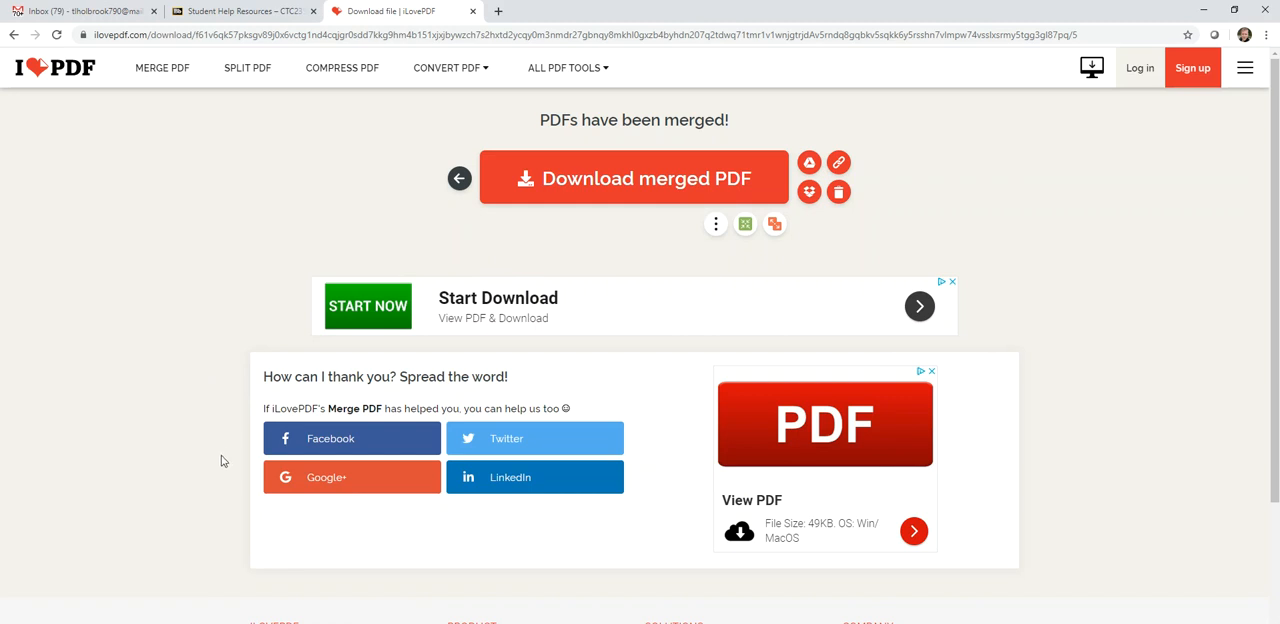
pyautogui.moveTo(234, 514)
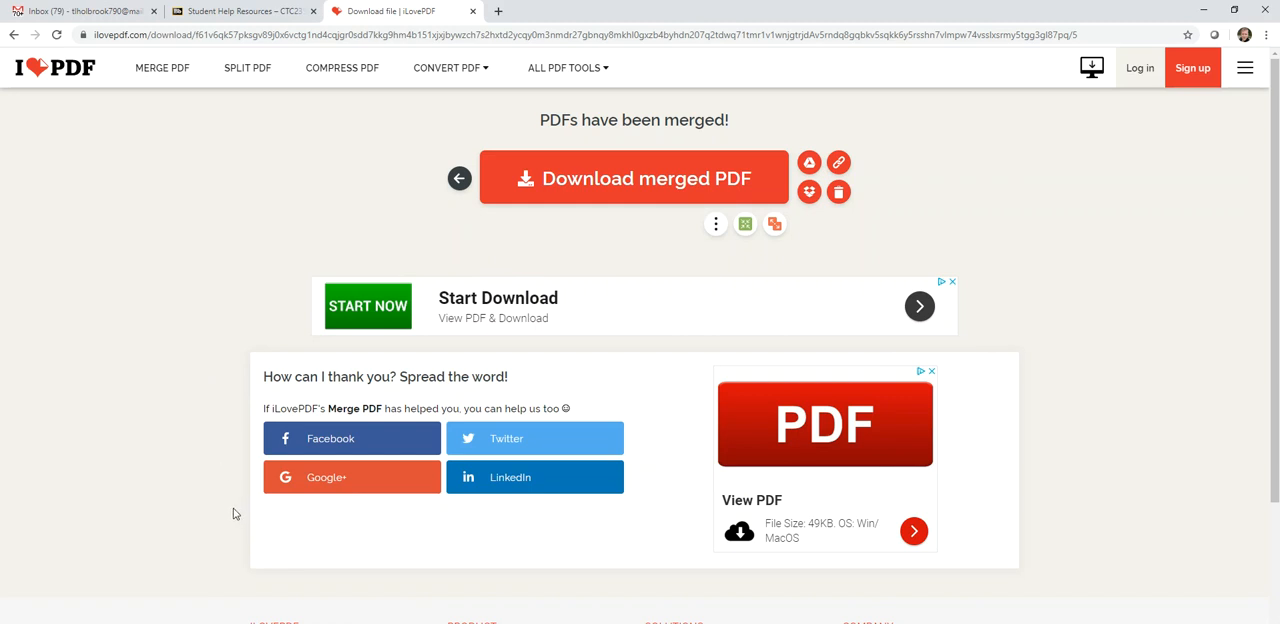
pyautogui.moveTo(267, 568)
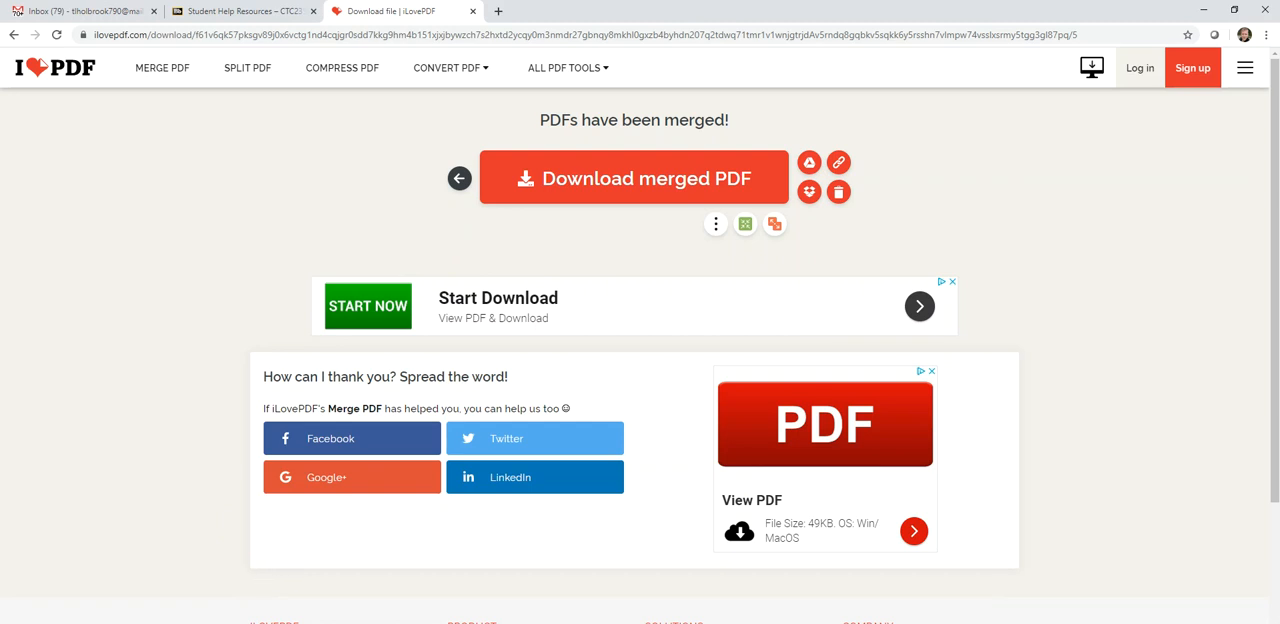
pyautogui.moveTo(286, 560)
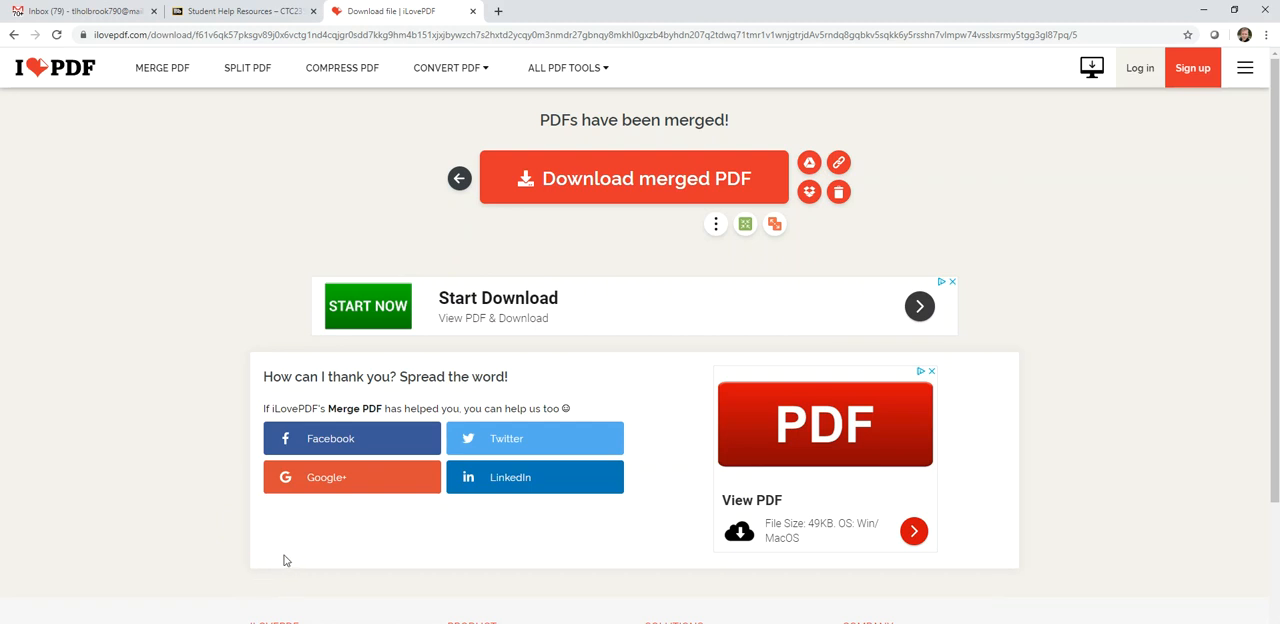
pyautogui.moveTo(261, 545)
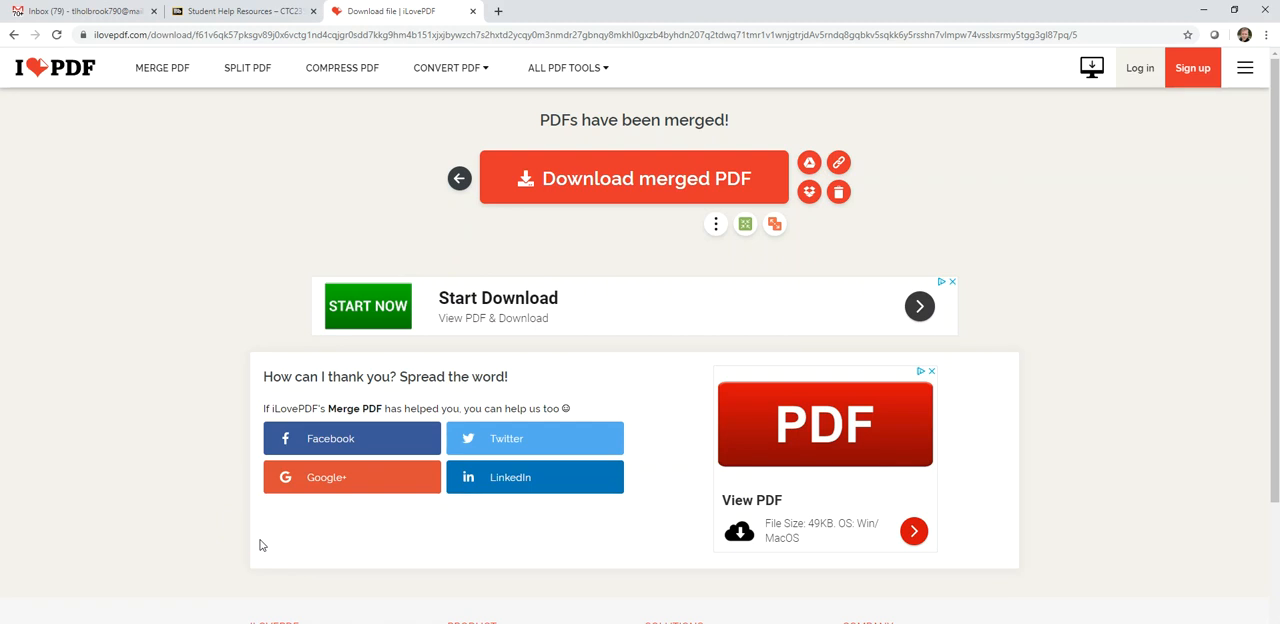
pyautogui.moveTo(224, 594)
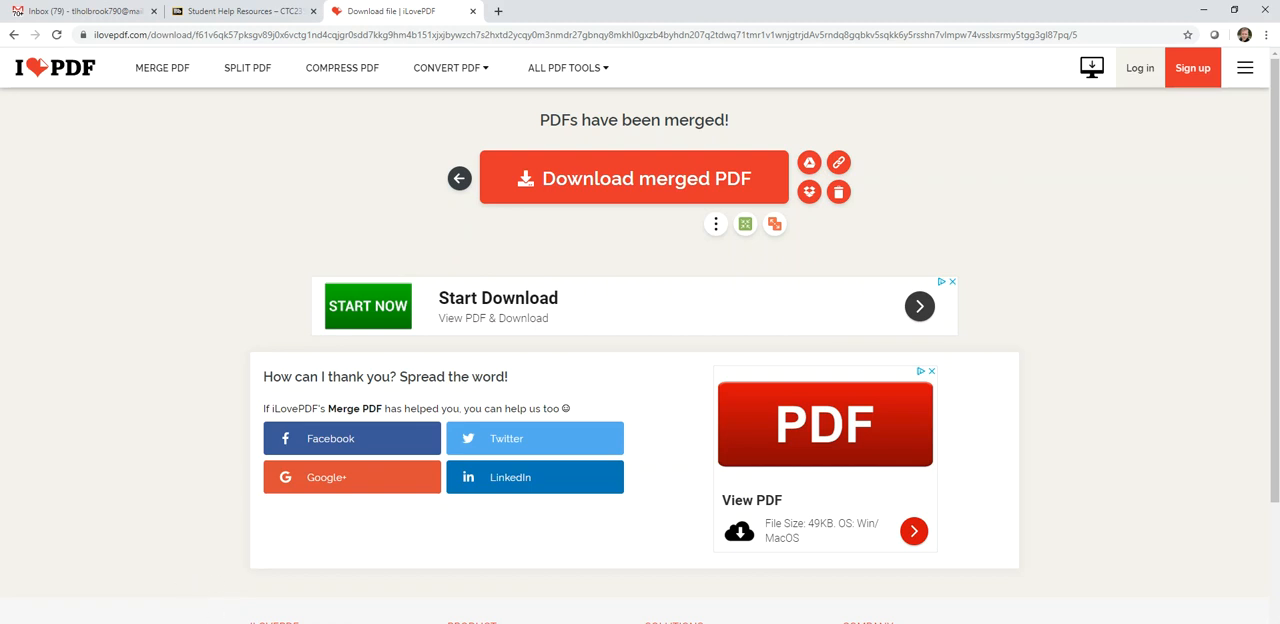
# Open ilovepdf_merged.pdf, scroll its pages, and dismiss the print and save dialogs
pyautogui.click(633, 178)
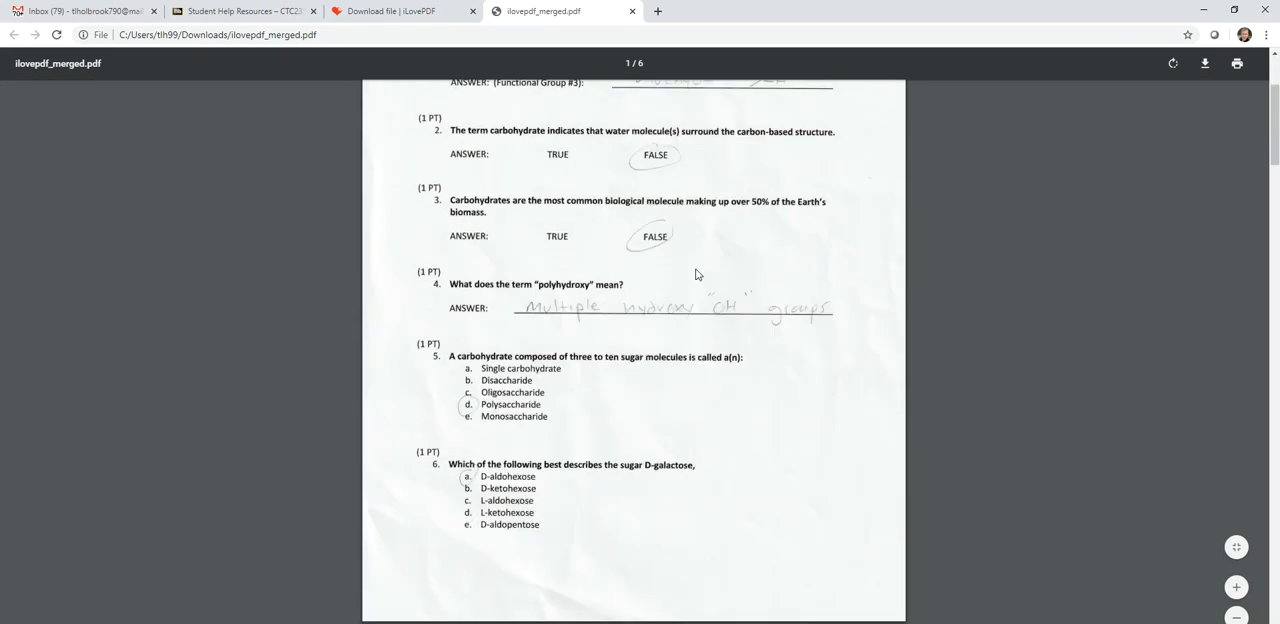
pyautogui.scroll(-3)
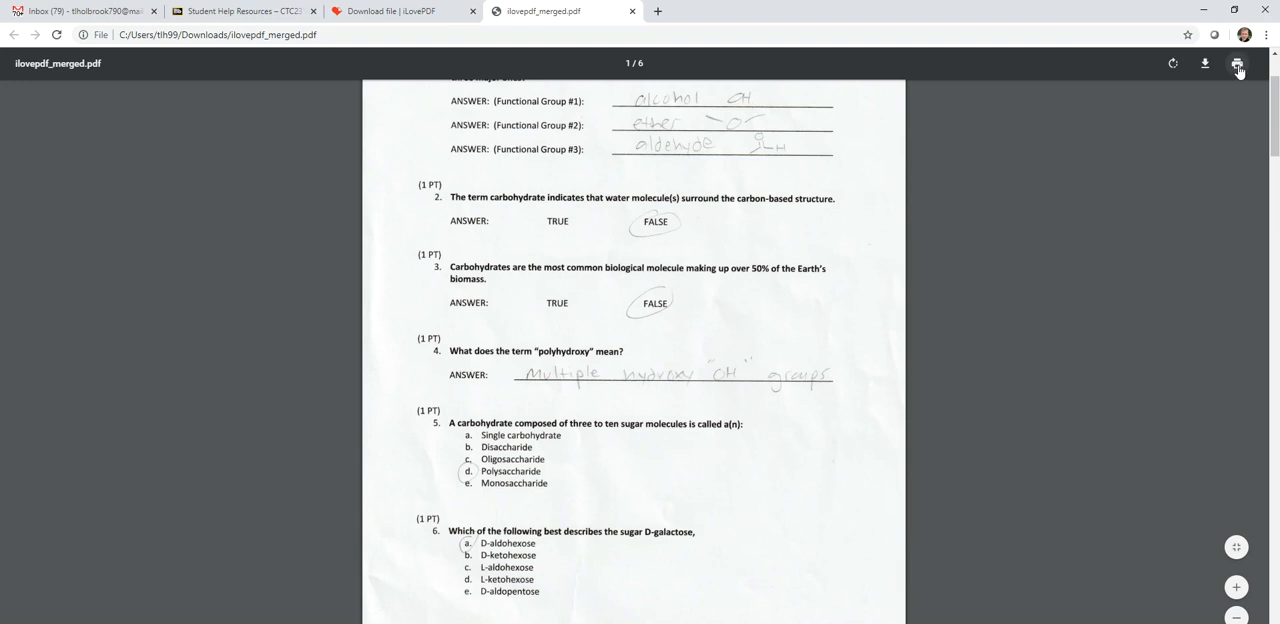
pyautogui.click(1237, 63)
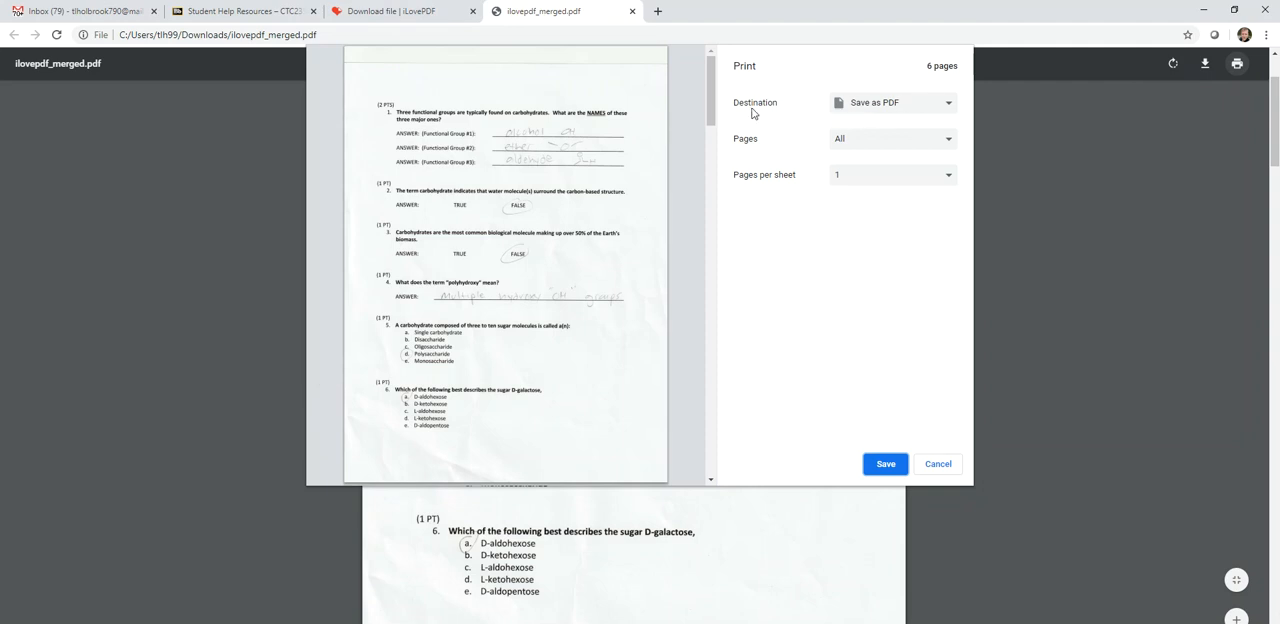
pyautogui.moveTo(882, 112)
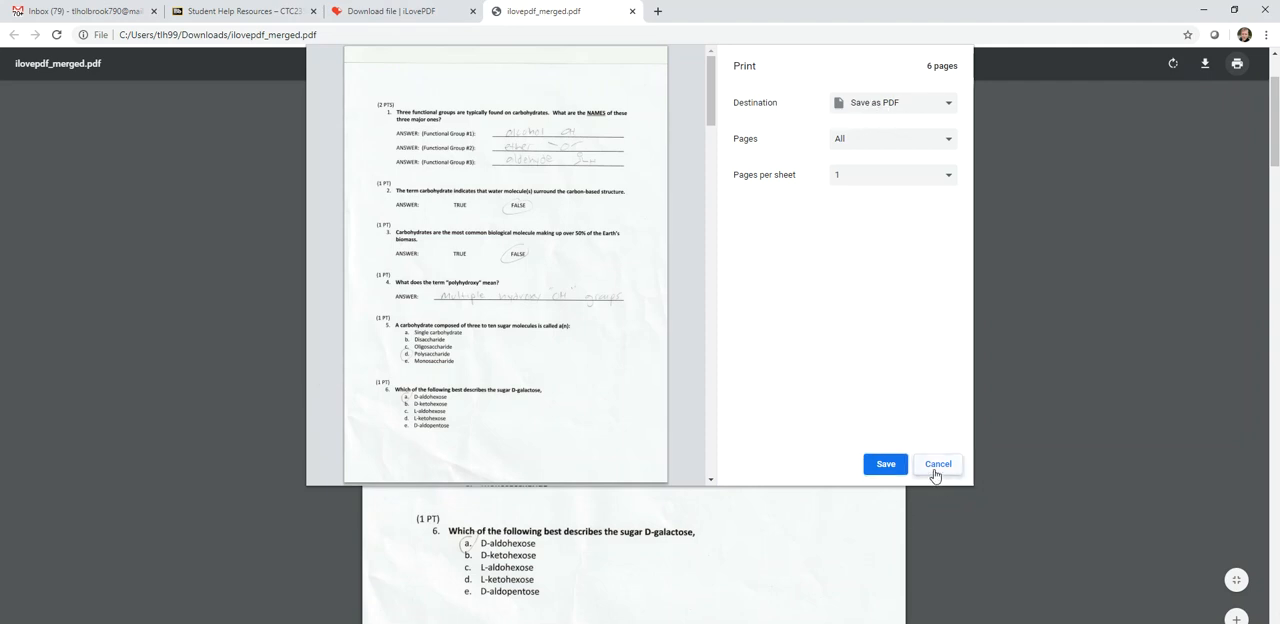
pyautogui.click(937, 463)
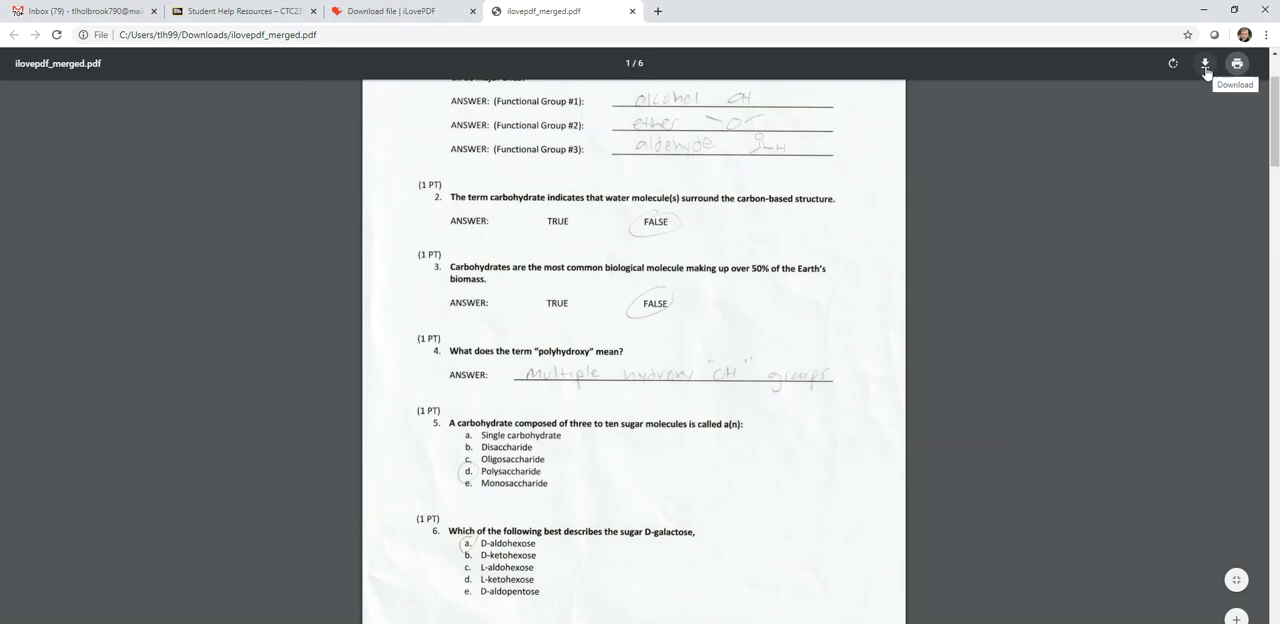
pyautogui.click(1205, 63)
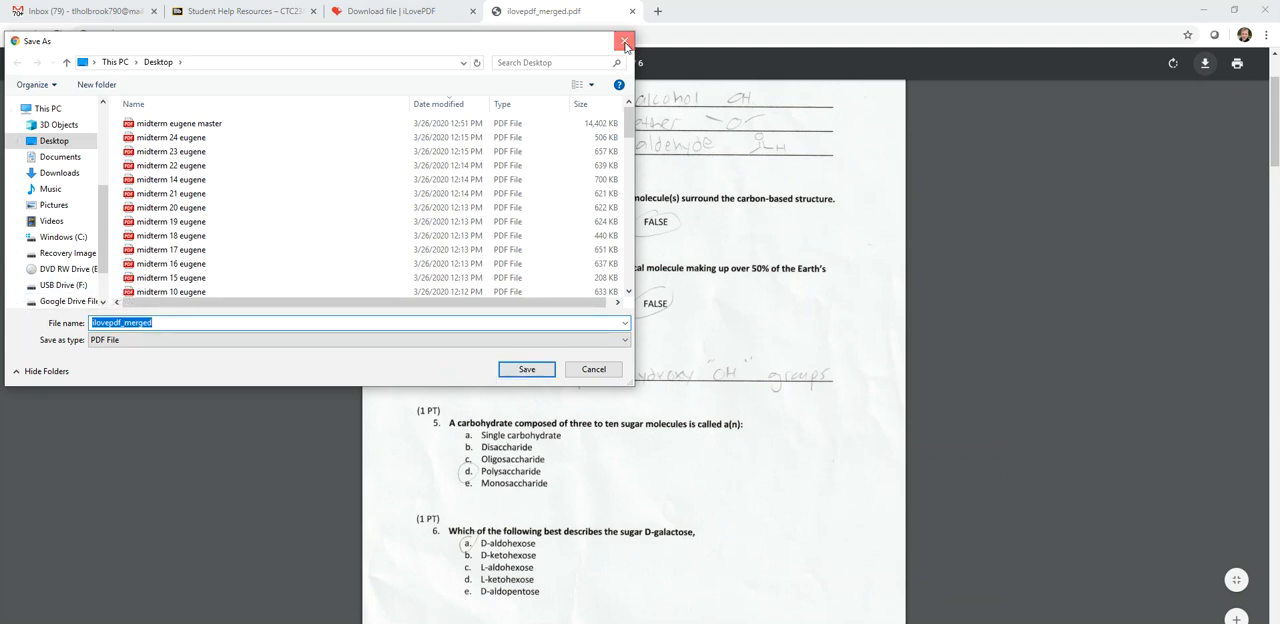
pyautogui.click(625, 41)
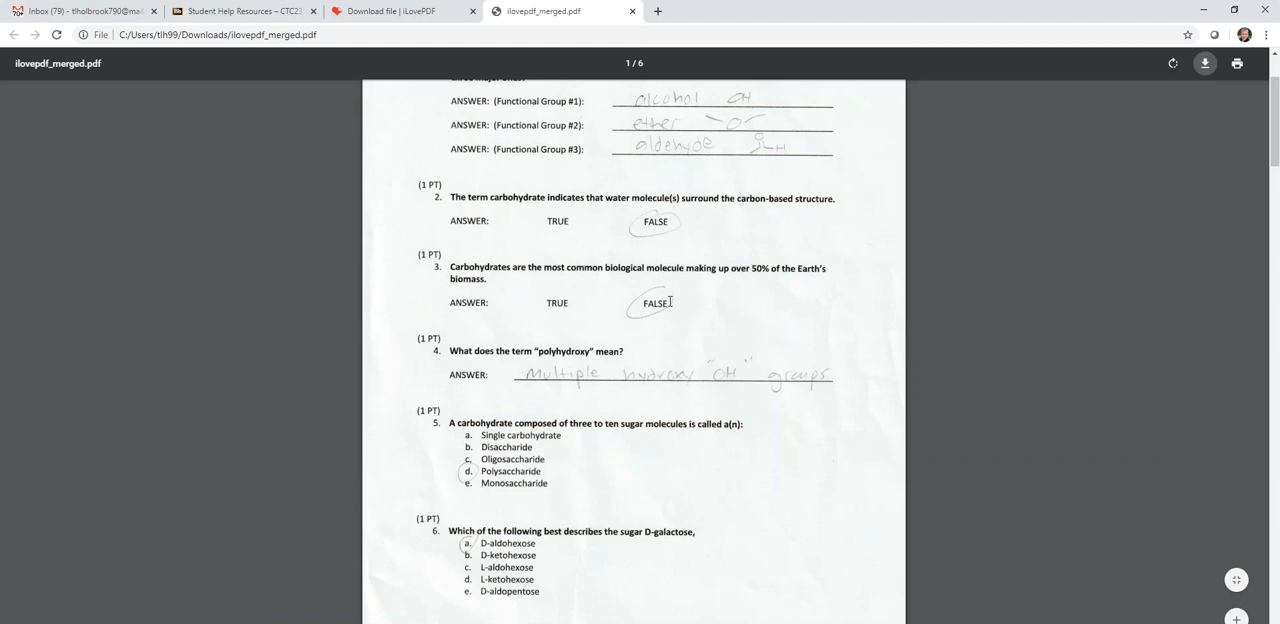
pyautogui.moveTo(960, 354)
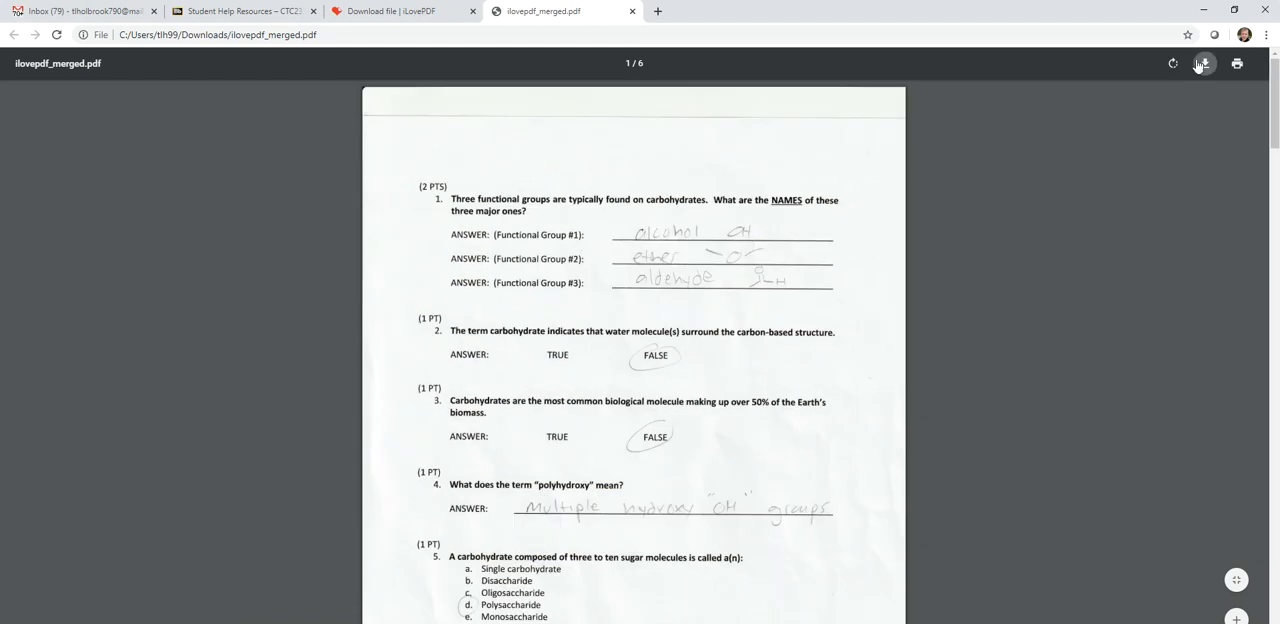
# Cancel the print settings and the save dialog again, leaving the merged PDF unsaved
pyautogui.click(1237, 63)
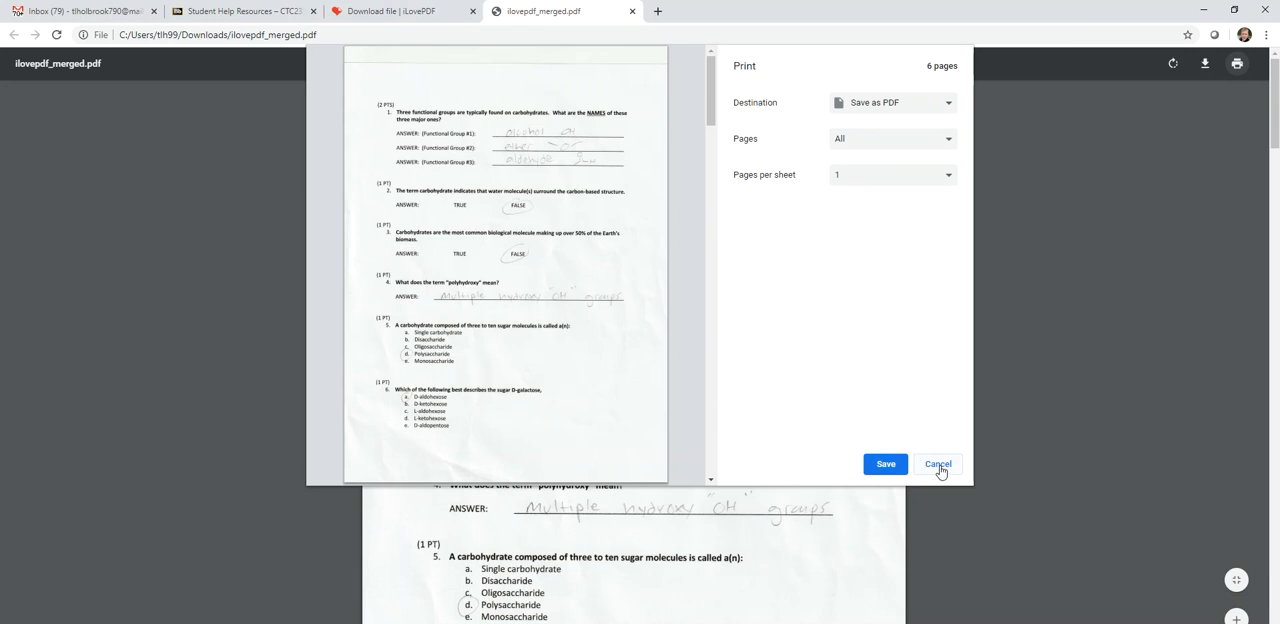
pyautogui.click(937, 463)
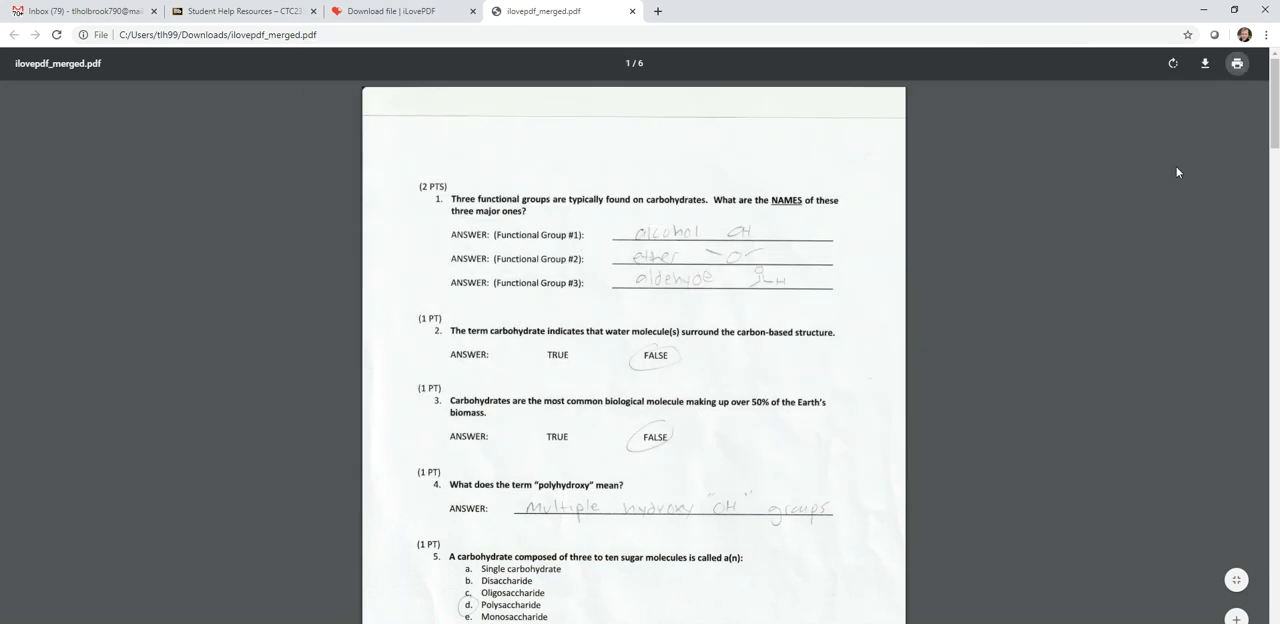
pyautogui.moveTo(722, 372)
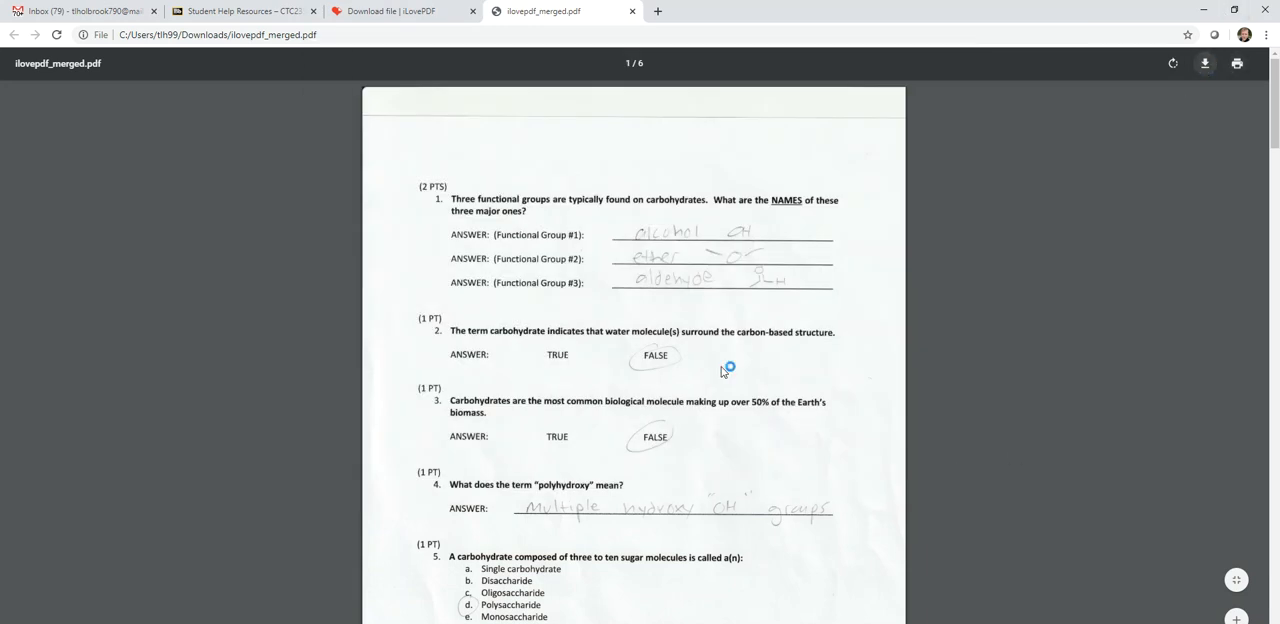
pyautogui.click(1205, 63)
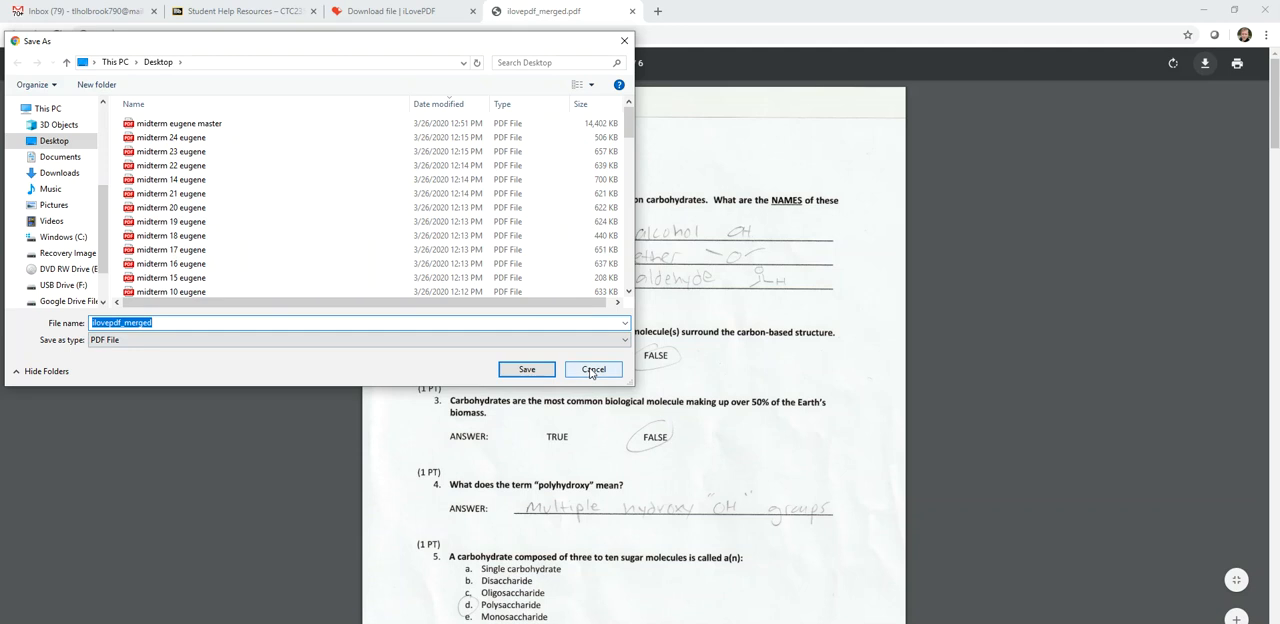
pyautogui.click(593, 369)
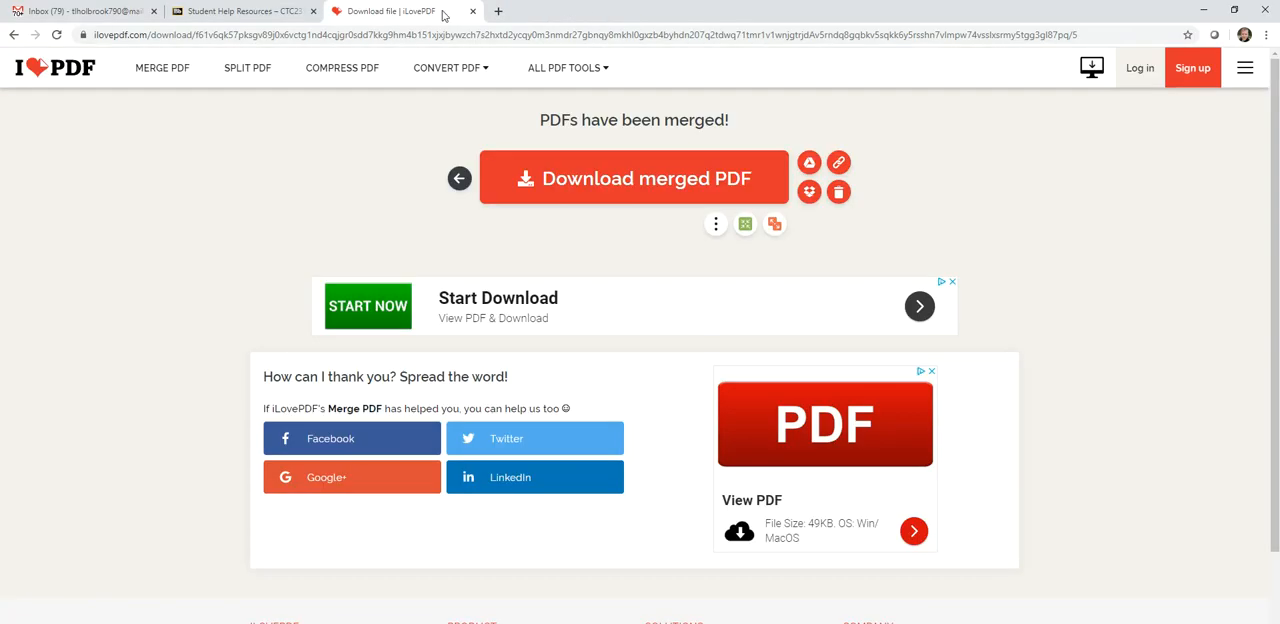
# In the Blackboard tab, go through Coursework to the Mid-Term Upload assignment
pyautogui.click(243, 11)
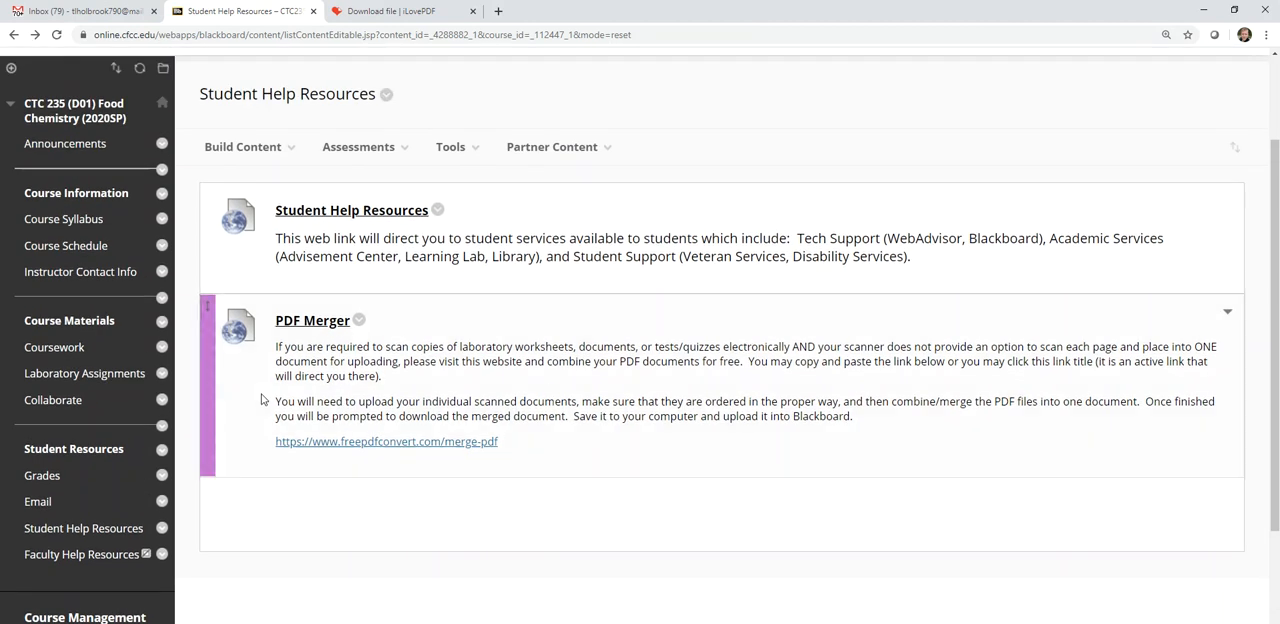
pyautogui.click(54, 413)
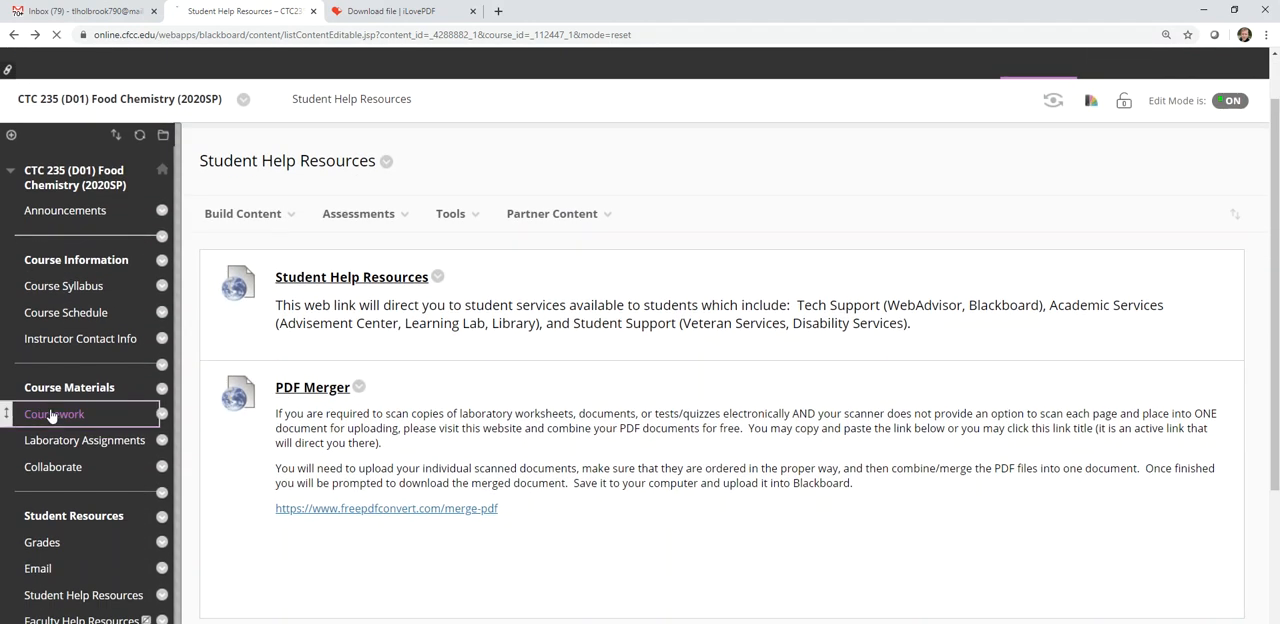
pyautogui.click(53, 413)
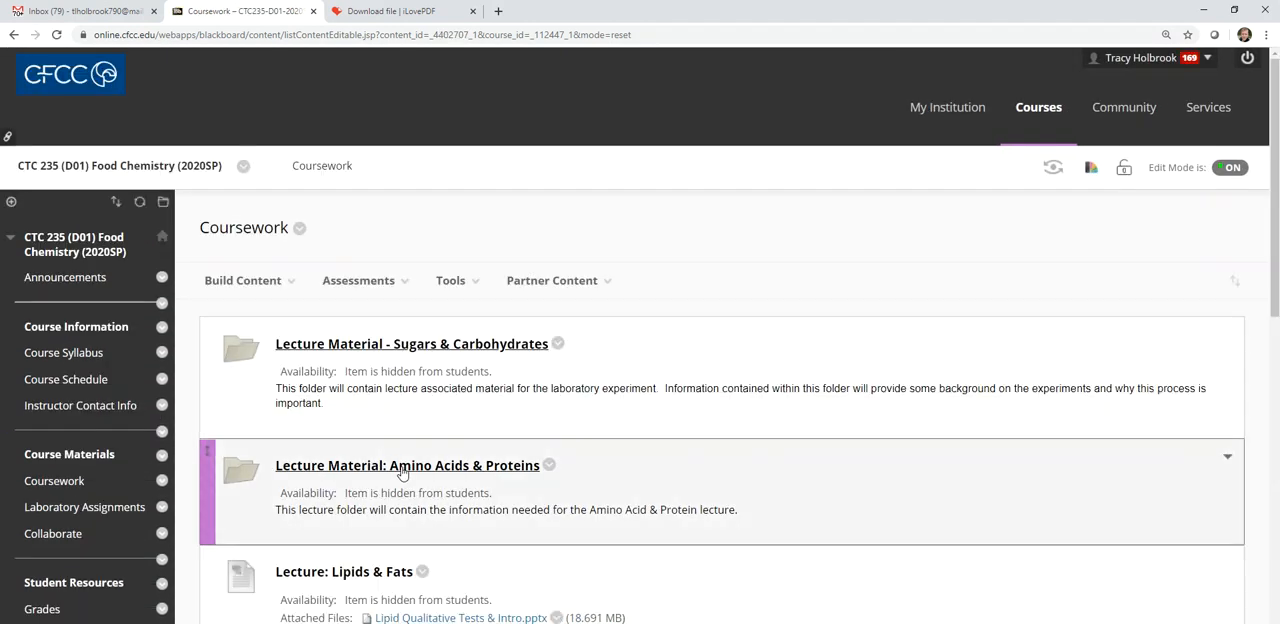
pyautogui.scroll(-3)
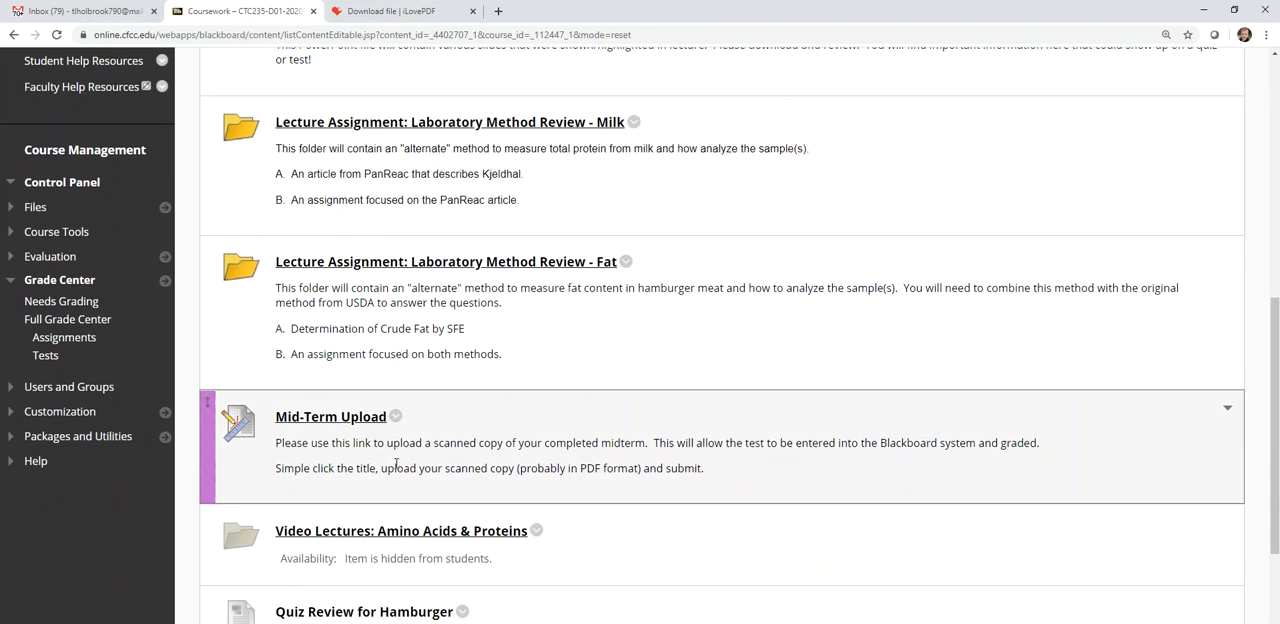
pyautogui.moveTo(358, 427)
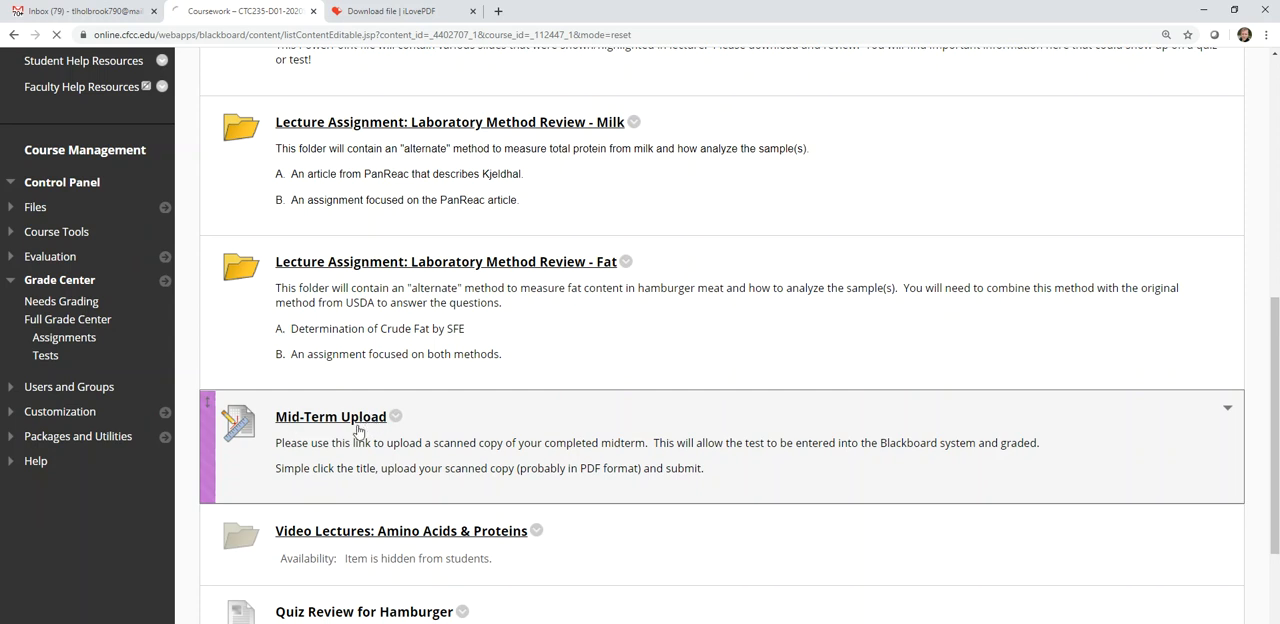
pyautogui.click(330, 416)
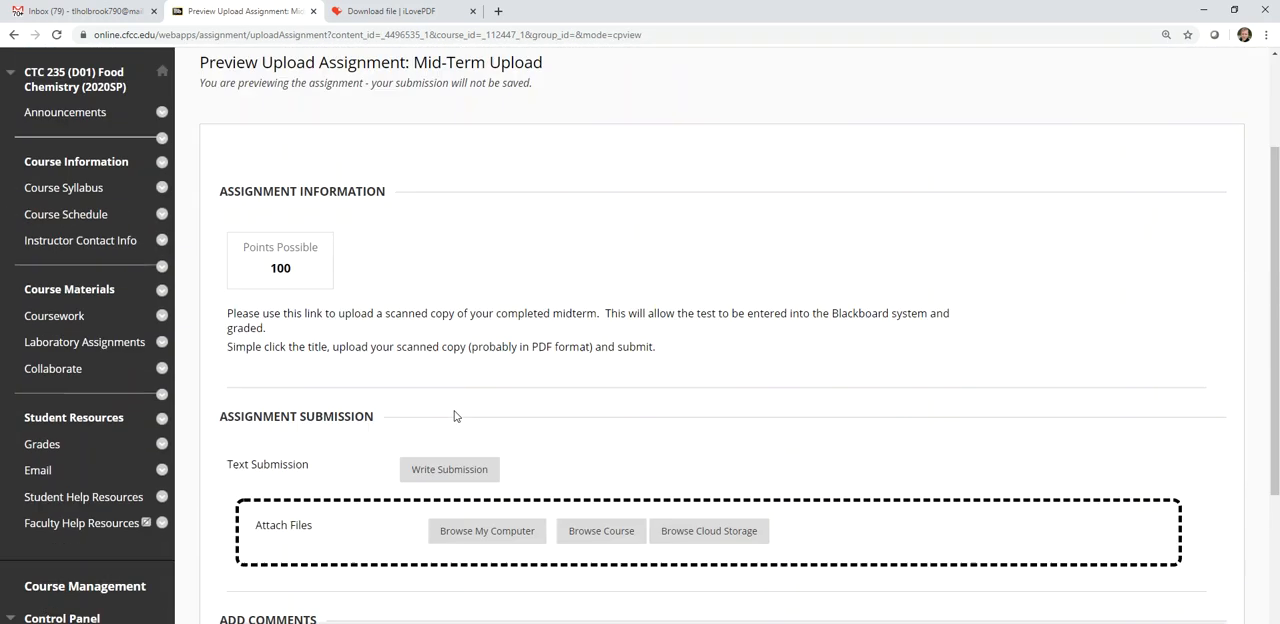
# Attach midterm eugene master.pdf to the submission from the computer
pyautogui.scroll(-3)
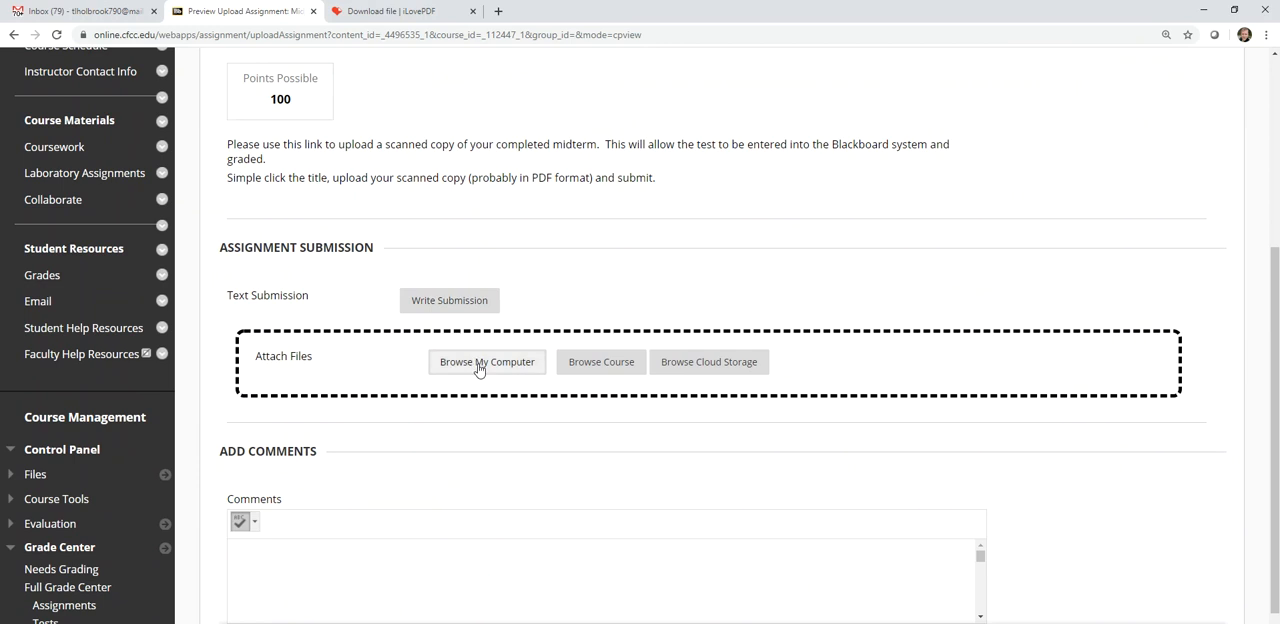
pyautogui.click(487, 361)
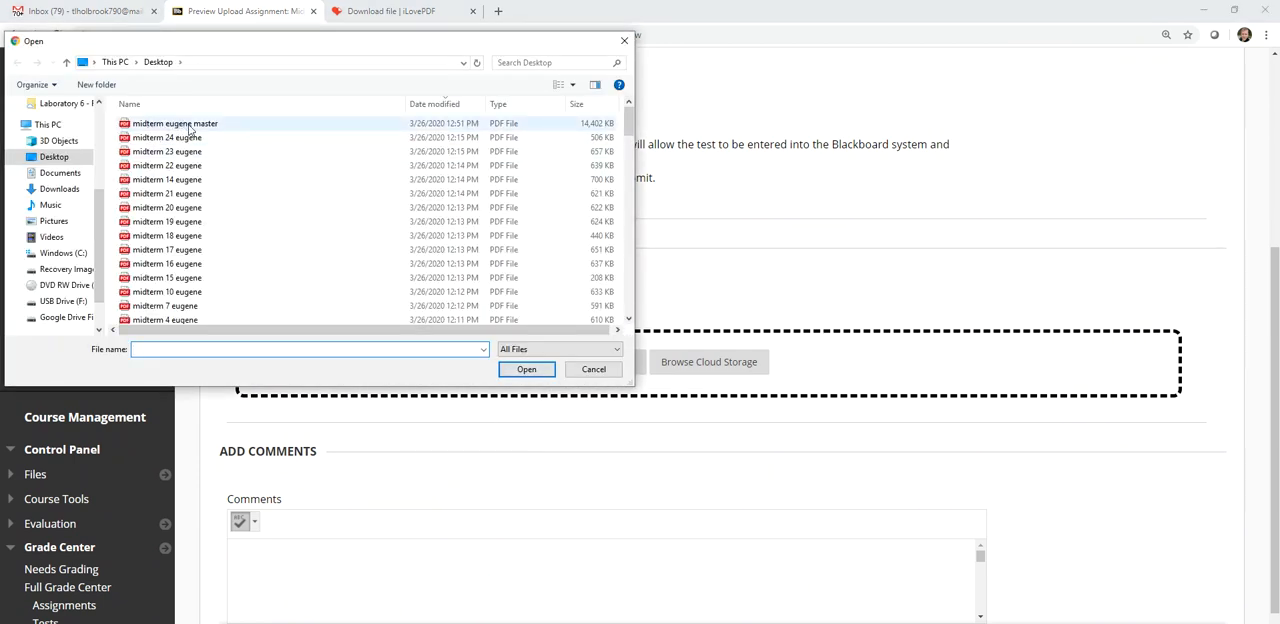
pyautogui.moveTo(175, 123)
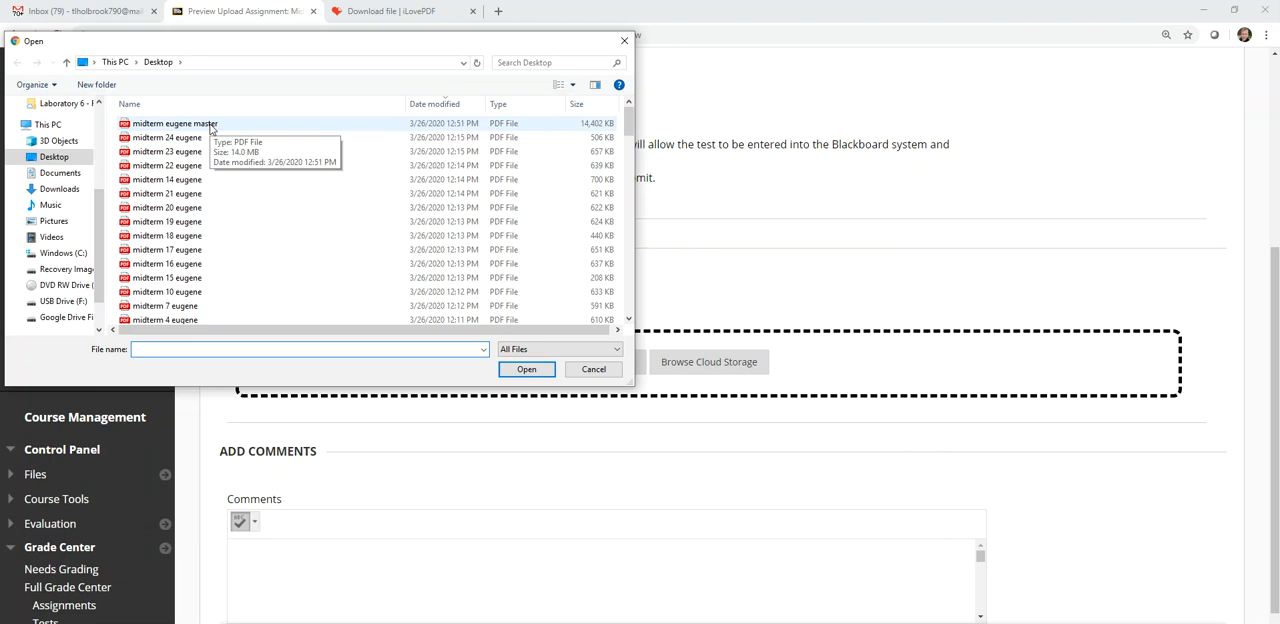
pyautogui.click(526, 369)
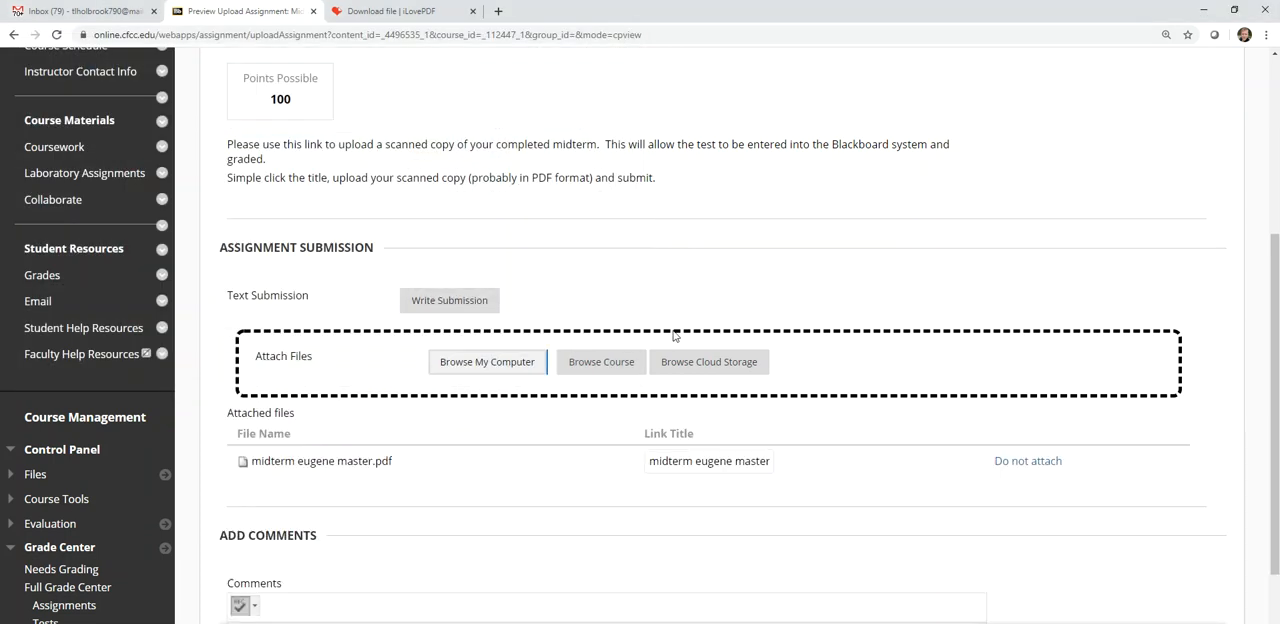
pyautogui.scroll(-3)
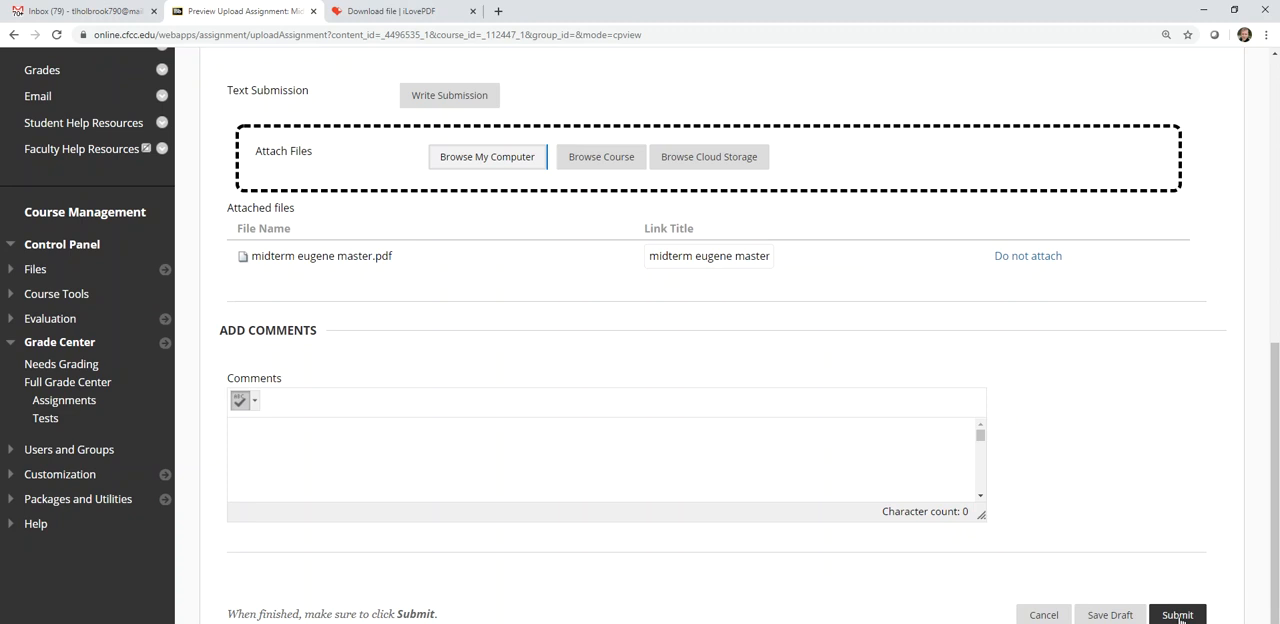
pyautogui.moveTo(895, 613)
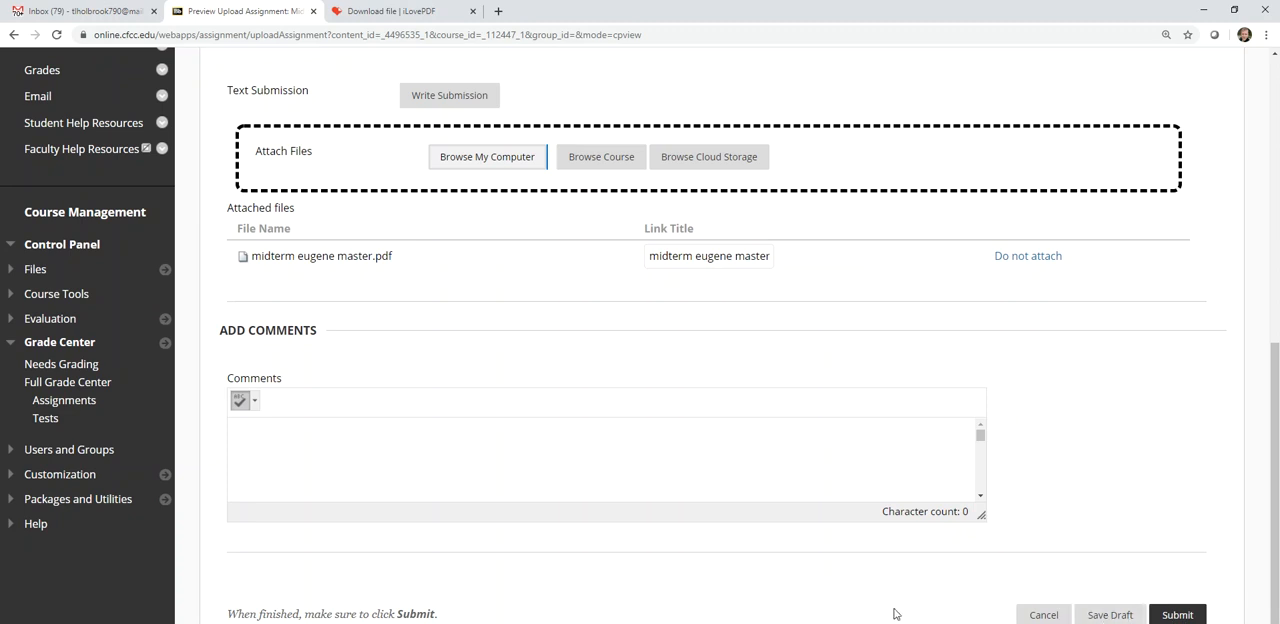
pyautogui.moveTo(781, 583)
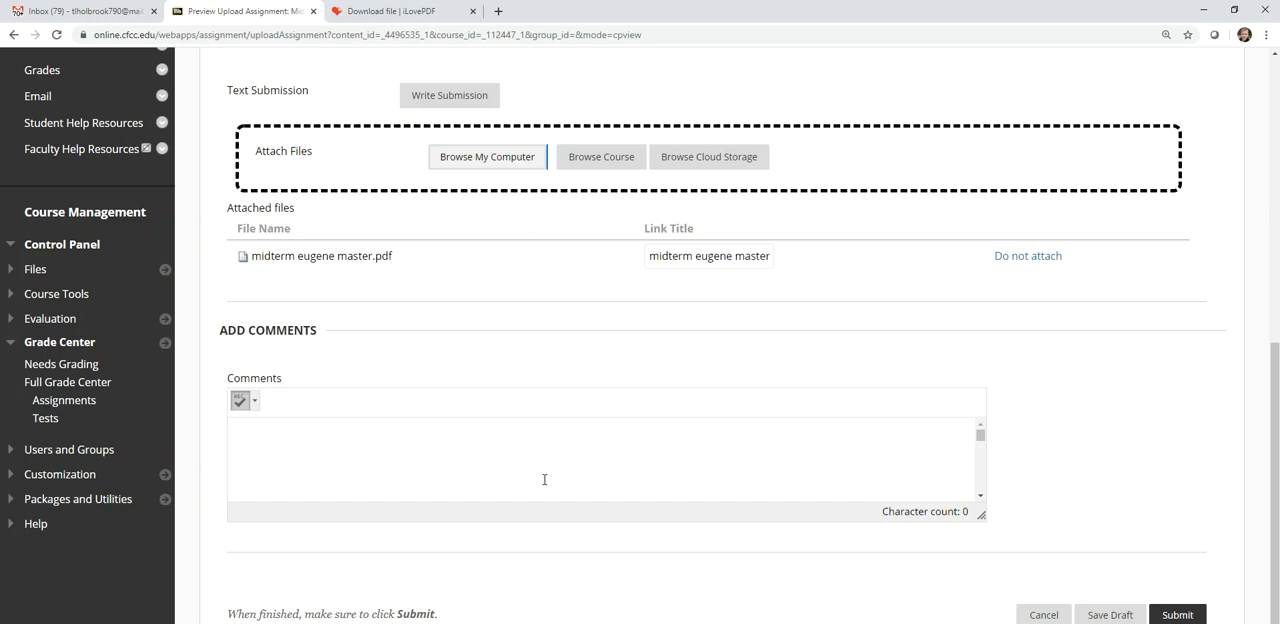
pyautogui.scroll(3)
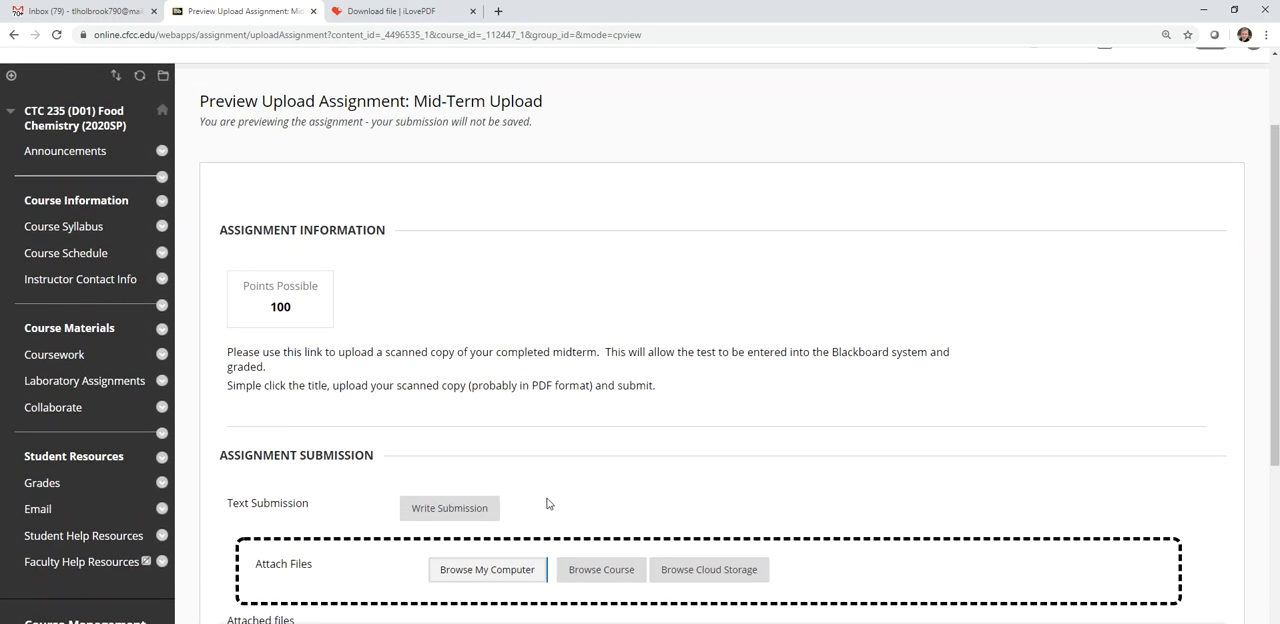
pyautogui.moveTo(505, 411)
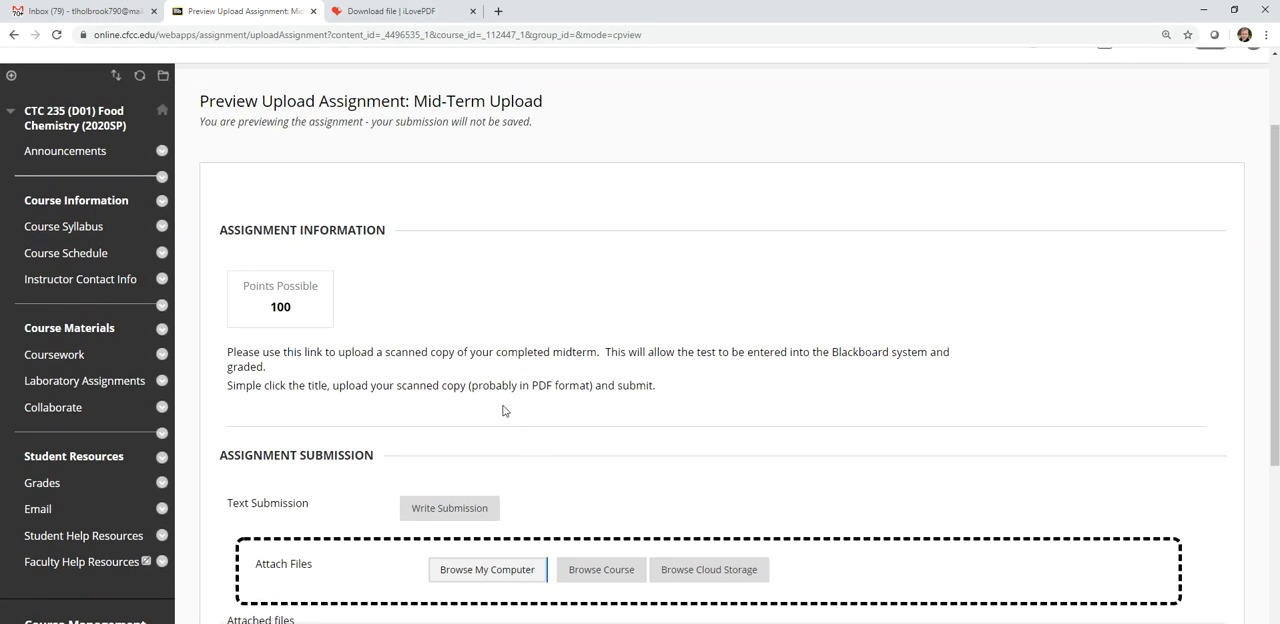
# Scroll the assignment page, then open Student Help Resources from the course menu
pyautogui.scroll(3)
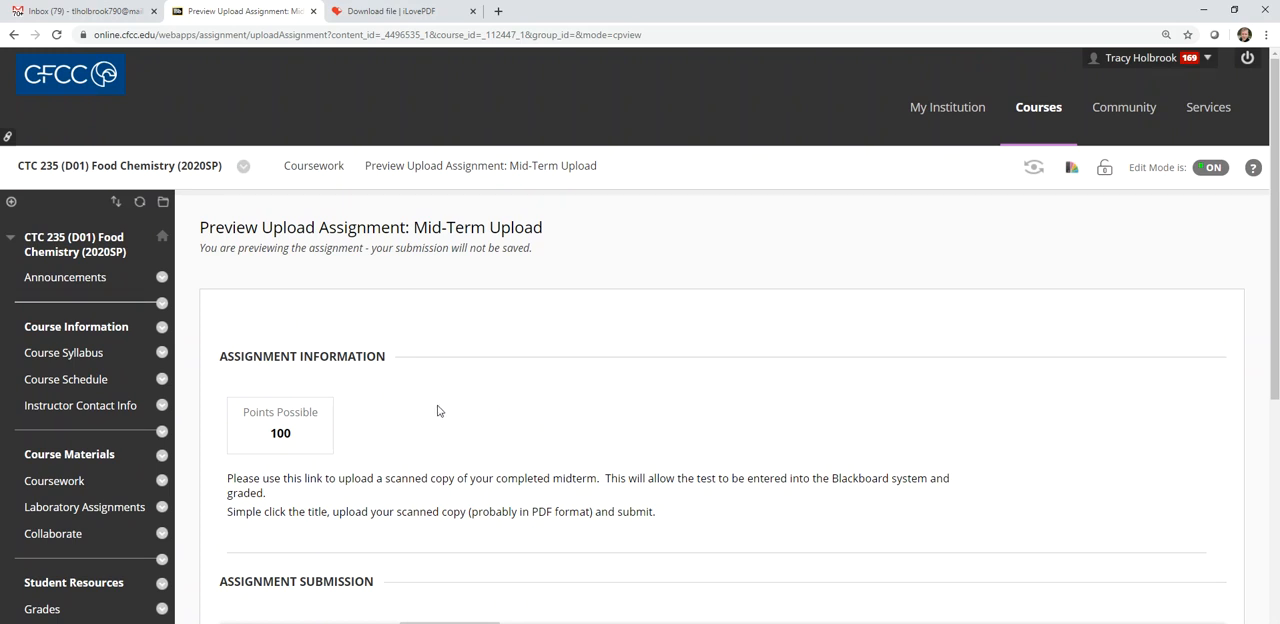
pyautogui.moveTo(449, 456)
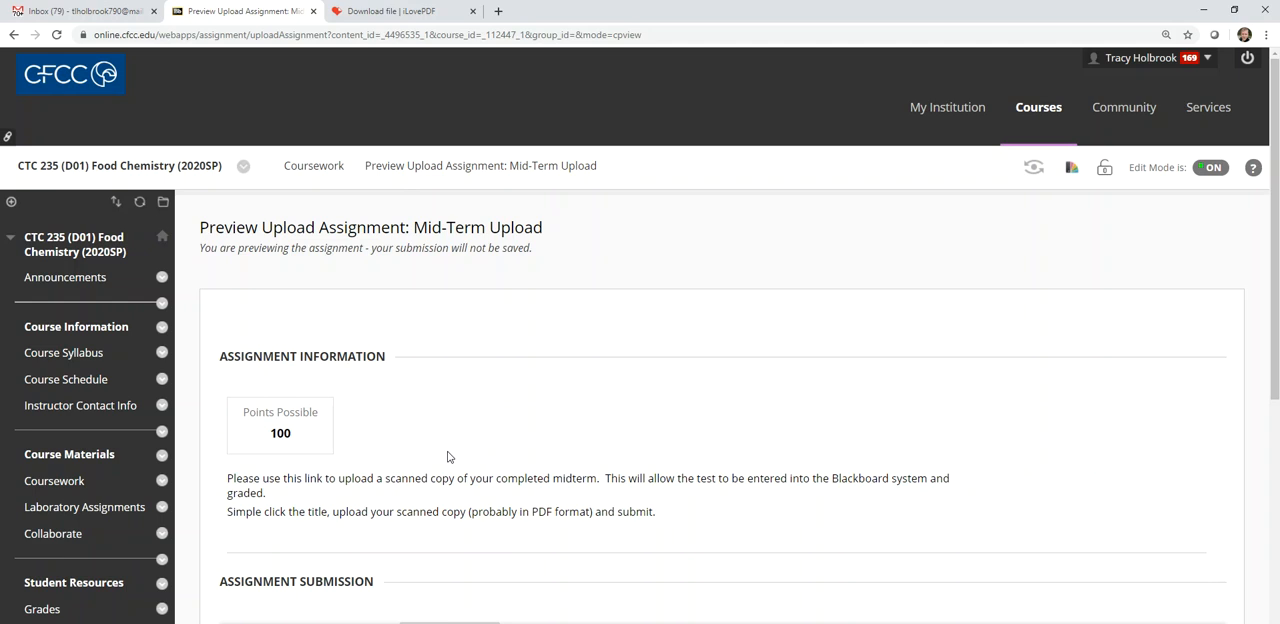
pyautogui.moveTo(454, 461)
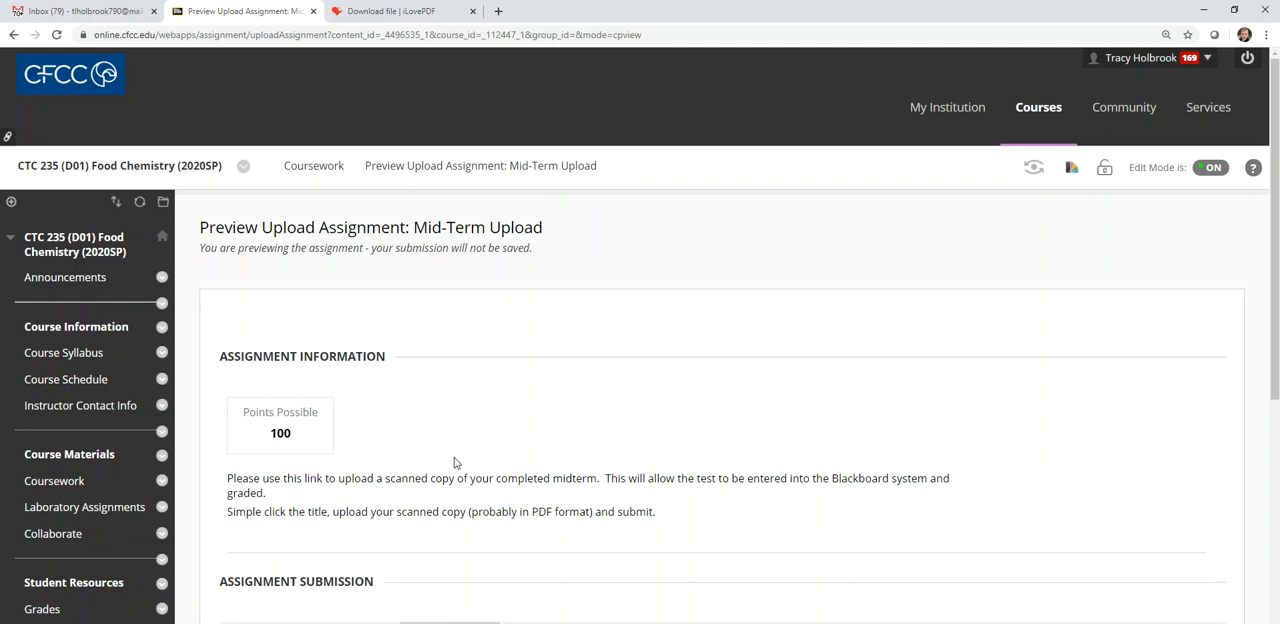
pyautogui.moveTo(447, 458)
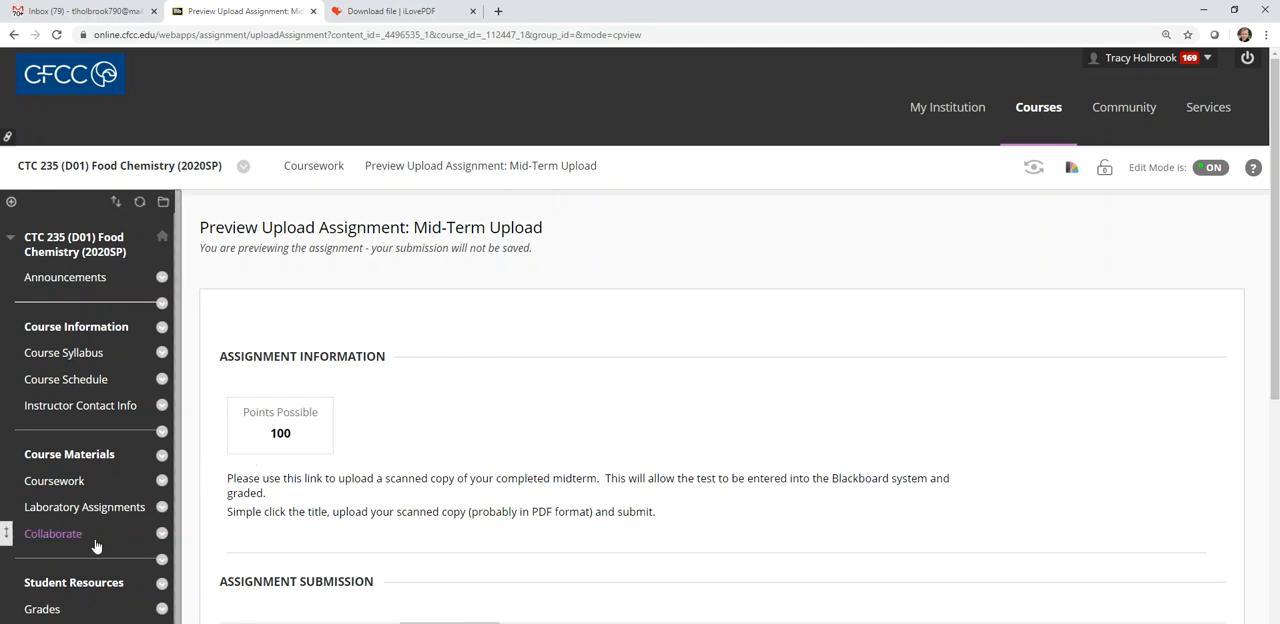
pyautogui.scroll(-3)
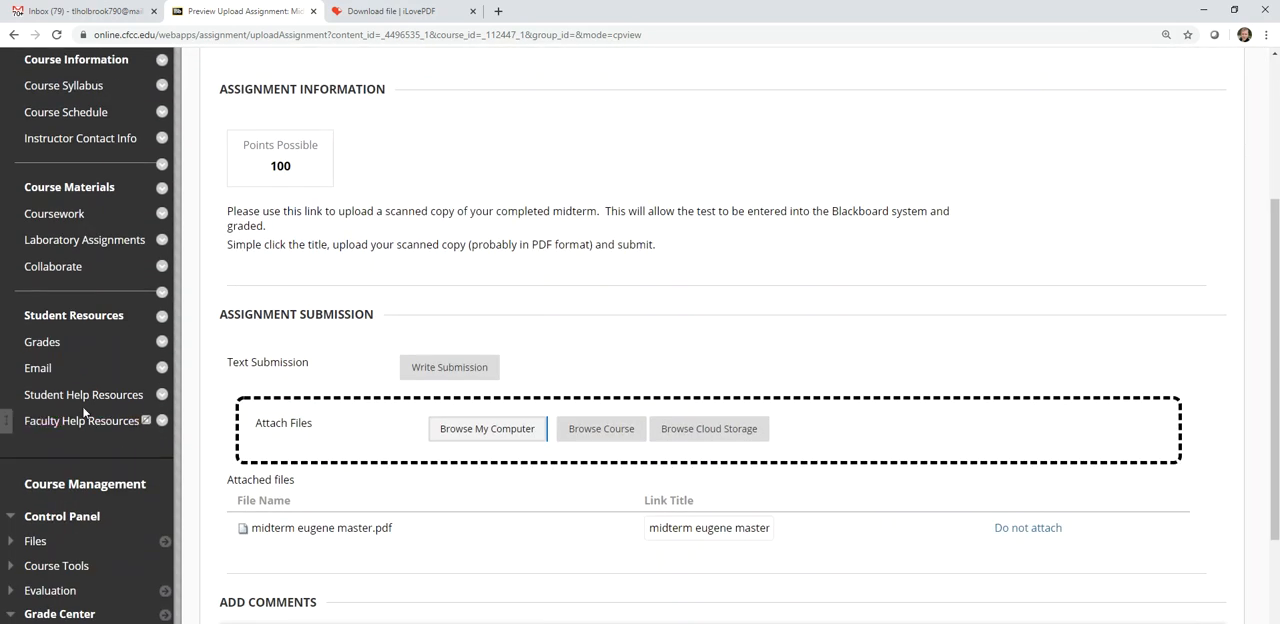
pyautogui.click(83, 394)
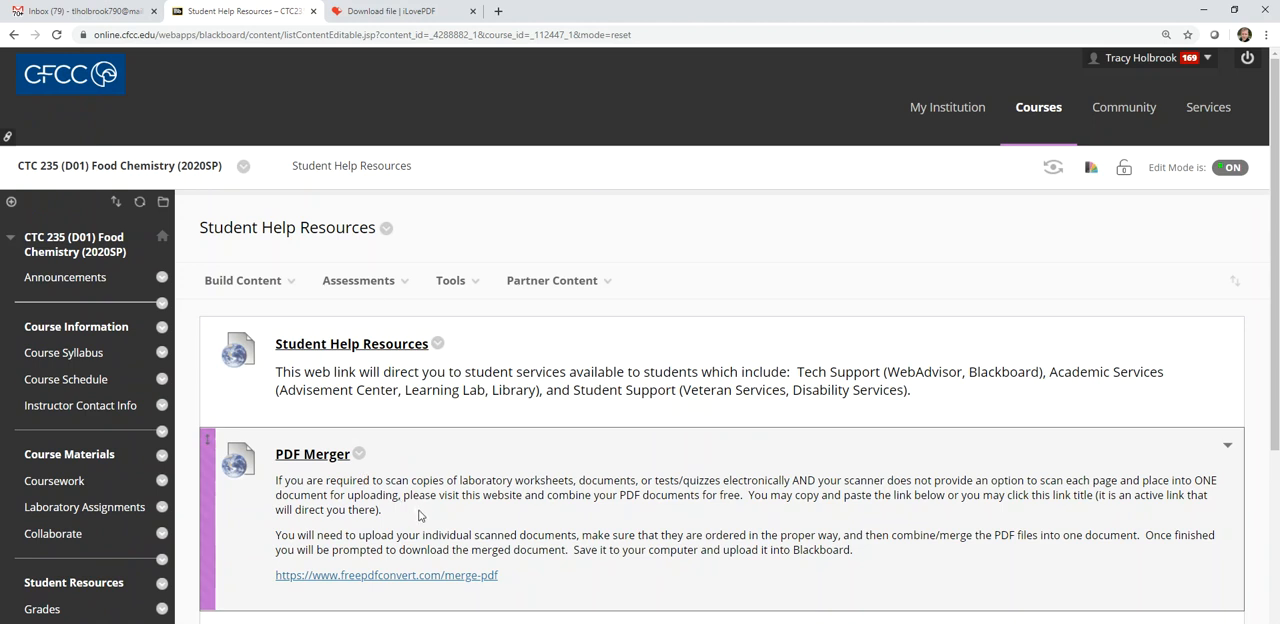
pyautogui.moveTo(580, 549)
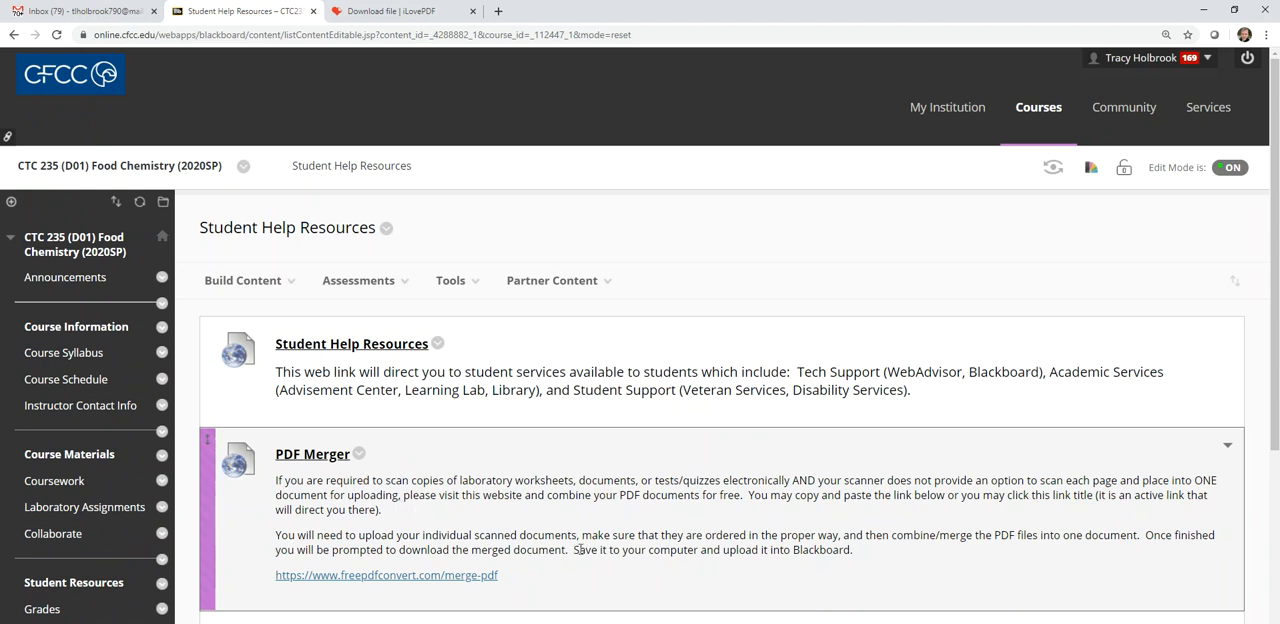